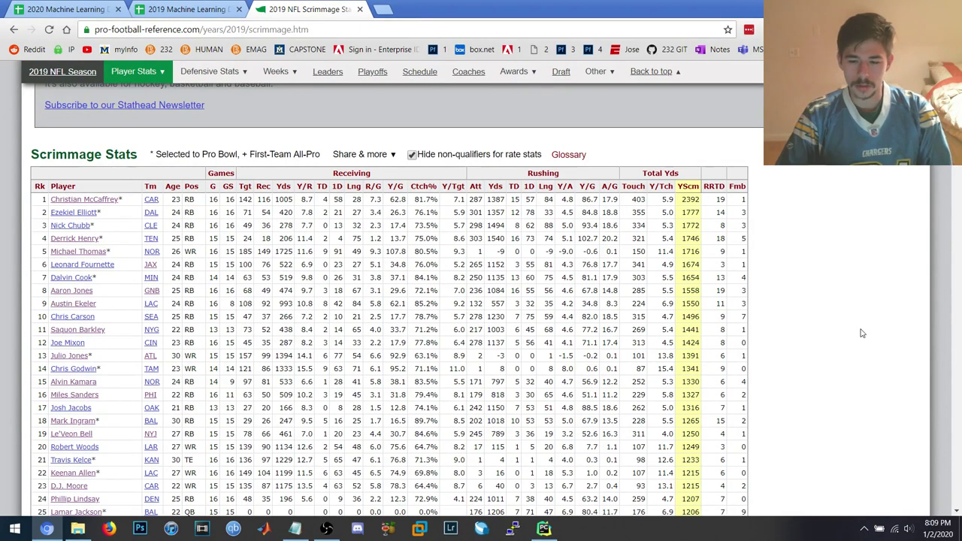
mouse_move(858, 260)
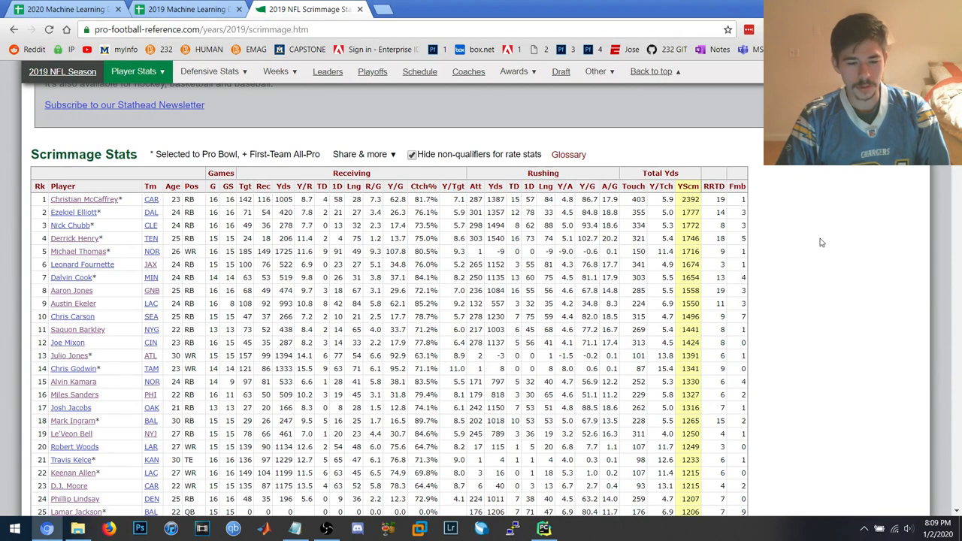
mouse_move(804, 220)
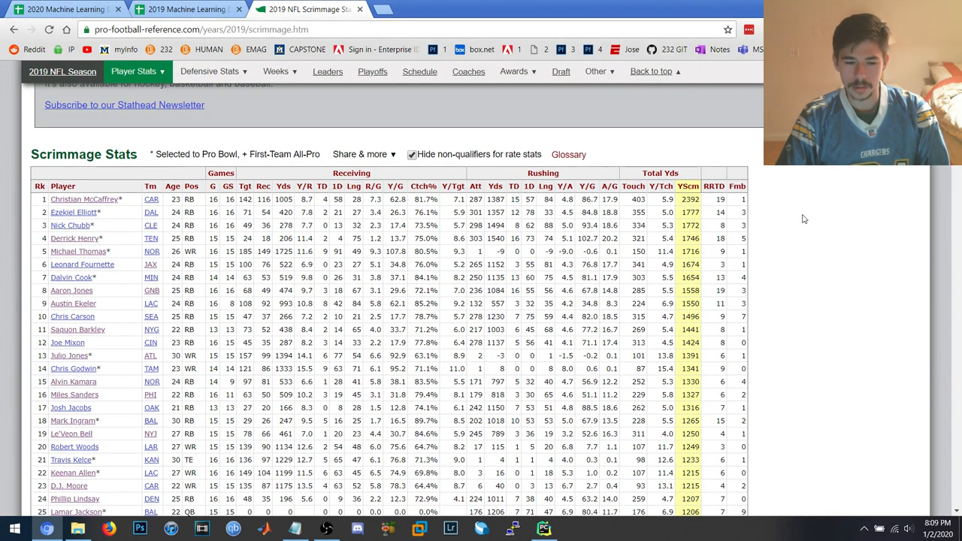
mouse_move(824, 177)
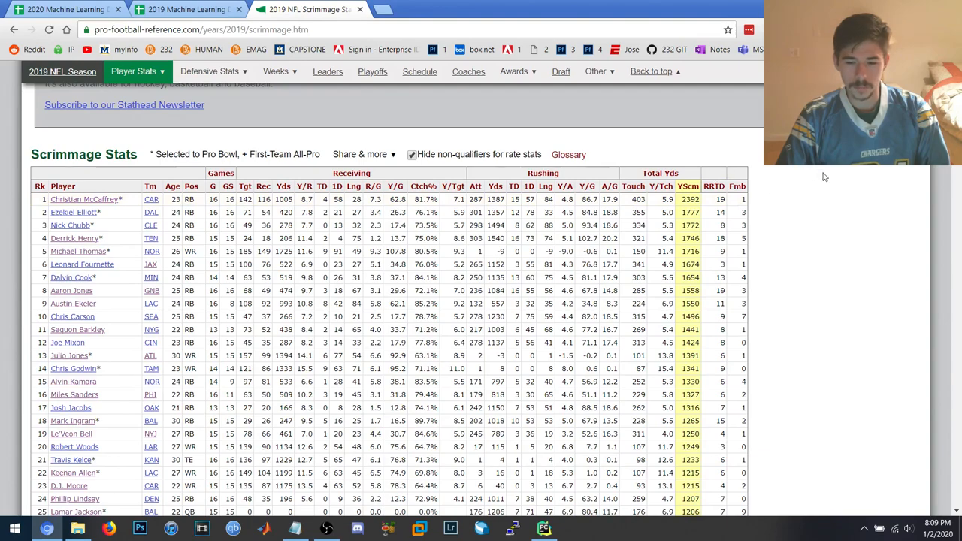
mouse_move(766, 188)
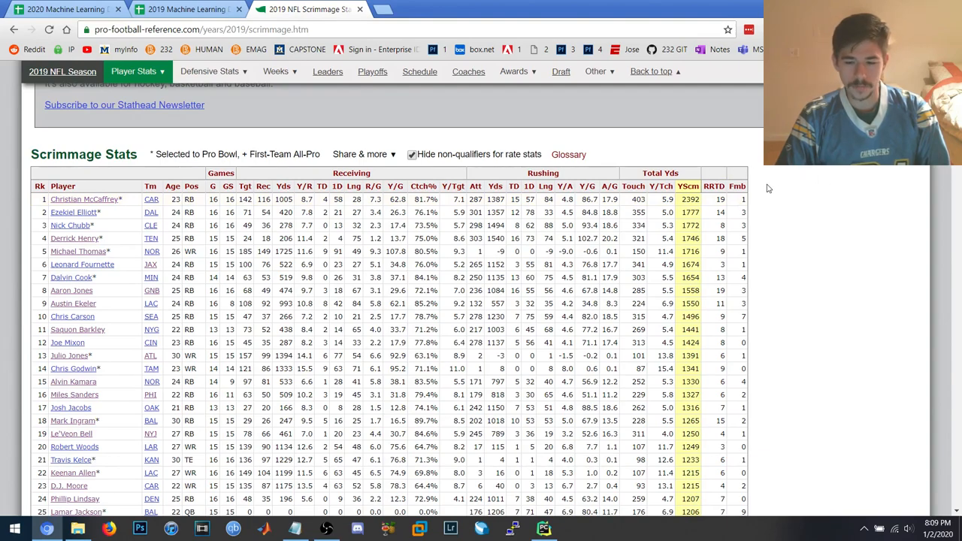
mouse_move(773, 192)
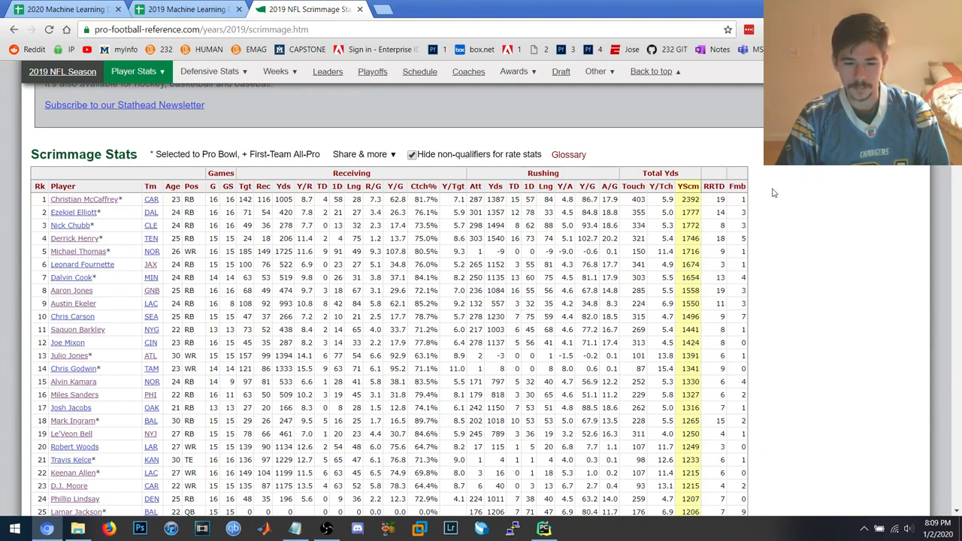
mouse_move(821, 204)
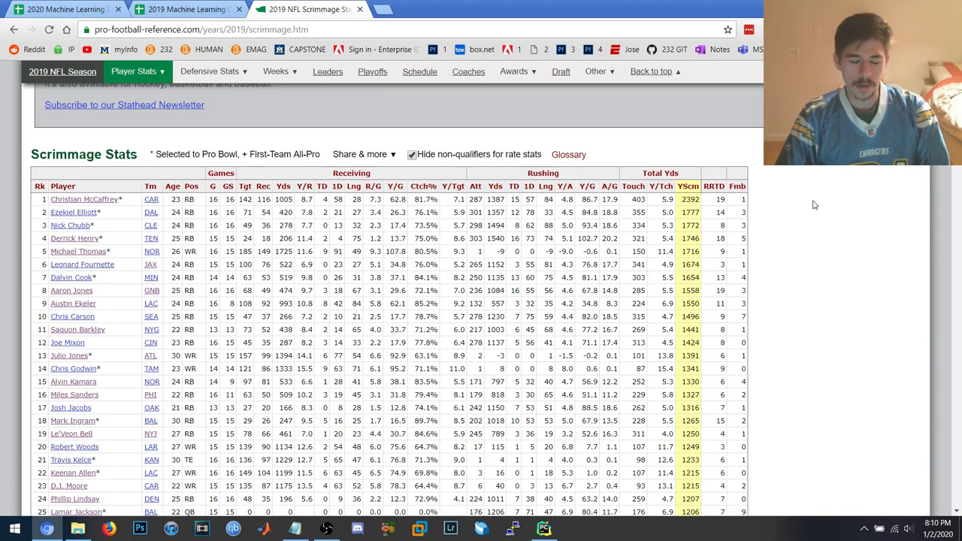
mouse_move(809, 208)
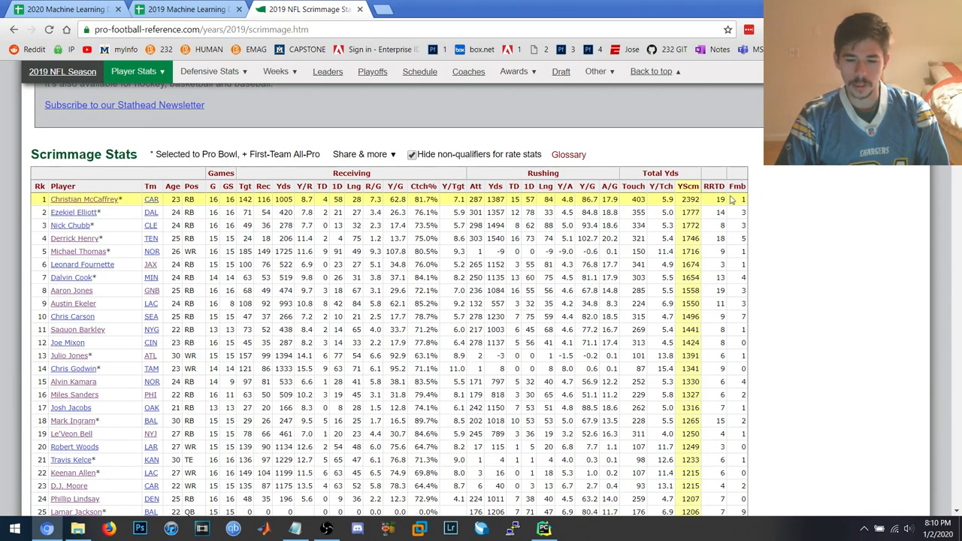
mouse_move(84, 199)
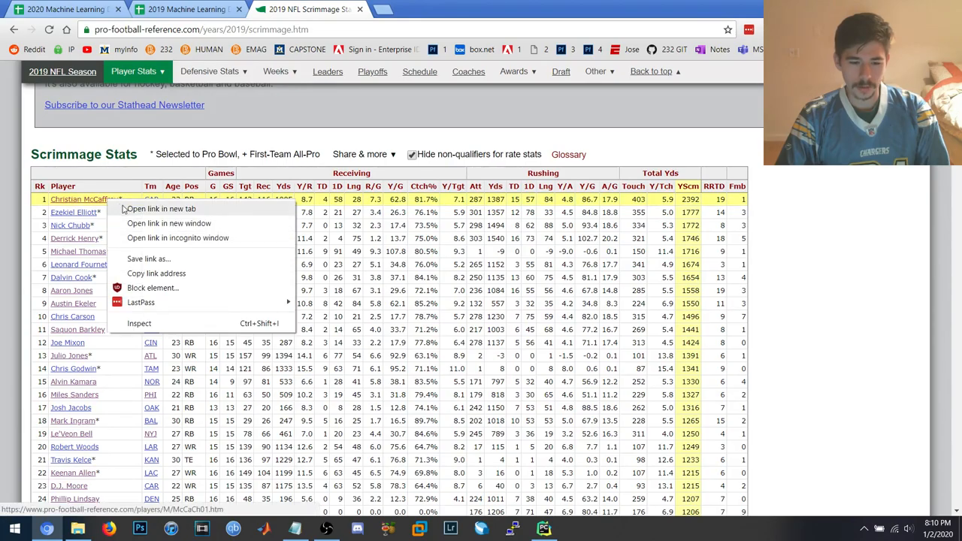
Open Christian McCaffrey's player page in a new tab and review his yearly rushing and receiving totals.
left_click(160, 209)
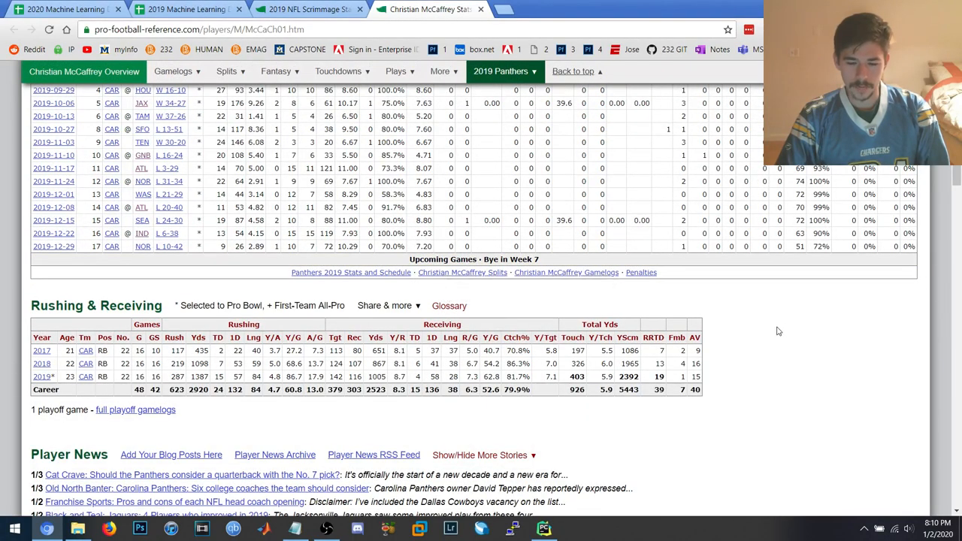
scroll("down", 3)
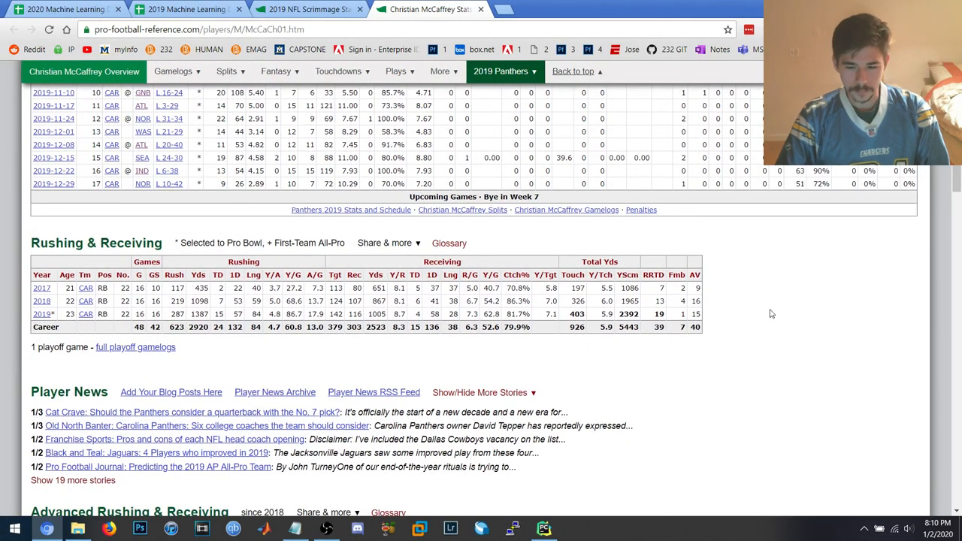
mouse_move(758, 307)
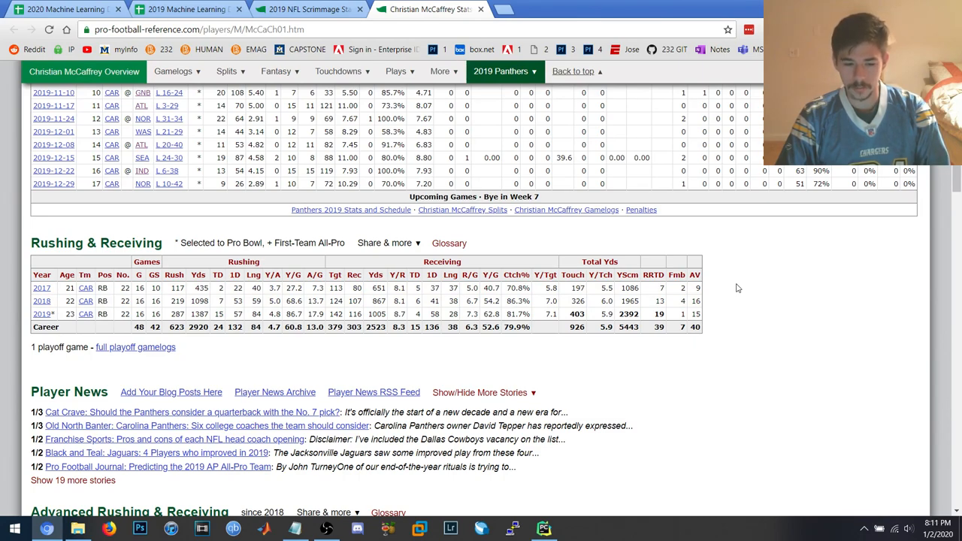
mouse_move(718, 293)
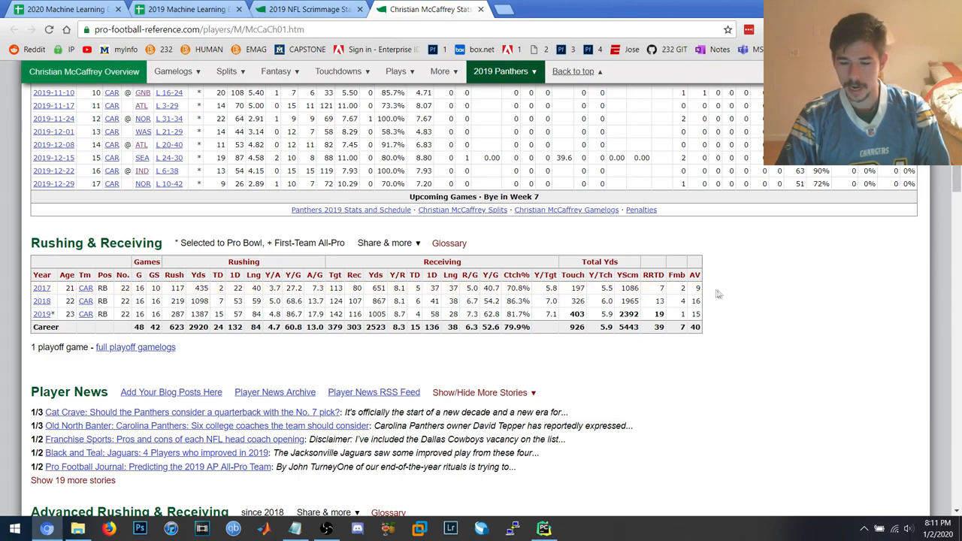
mouse_move(715, 310)
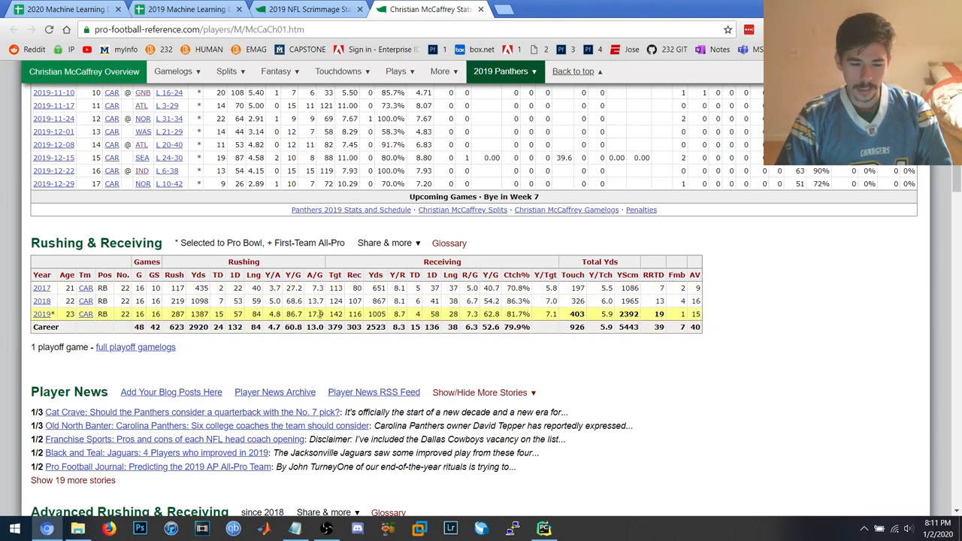
mouse_move(409, 315)
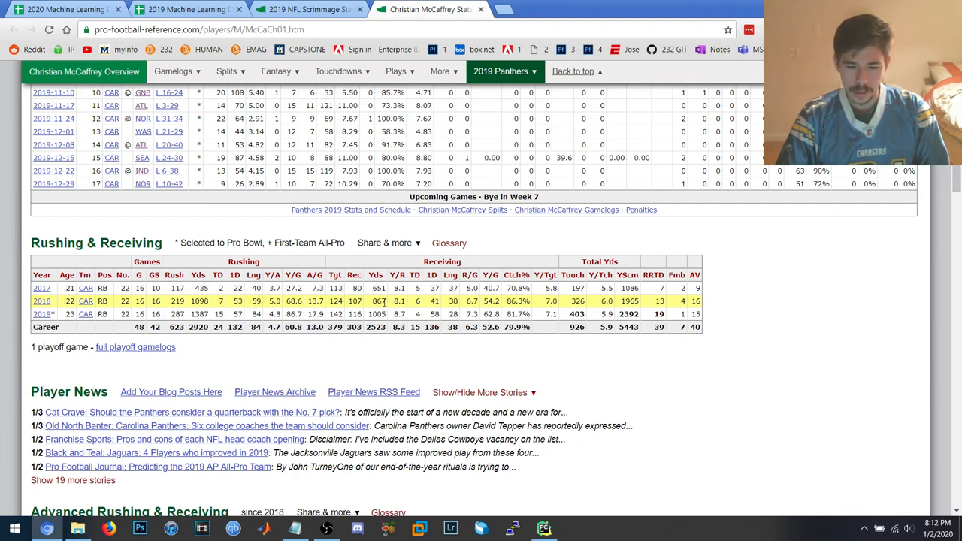
mouse_move(376, 302)
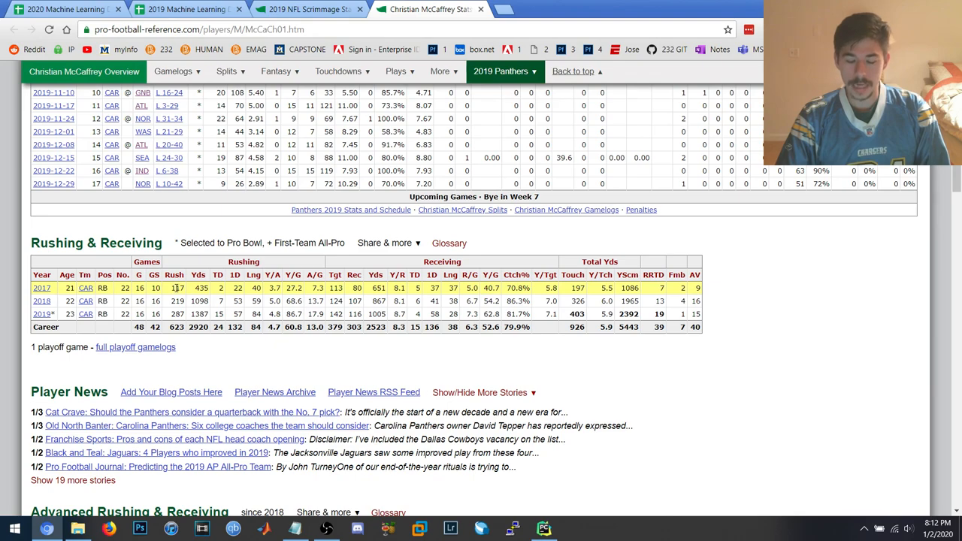
mouse_move(174, 289)
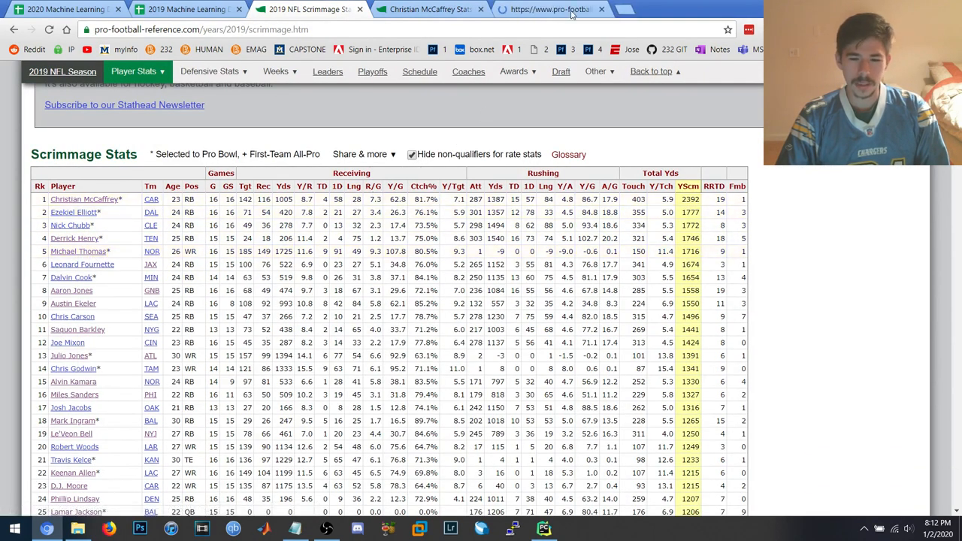
Switch to the Michael Thomas tab and scroll to his 2019 Games table.
left_click(78, 251)
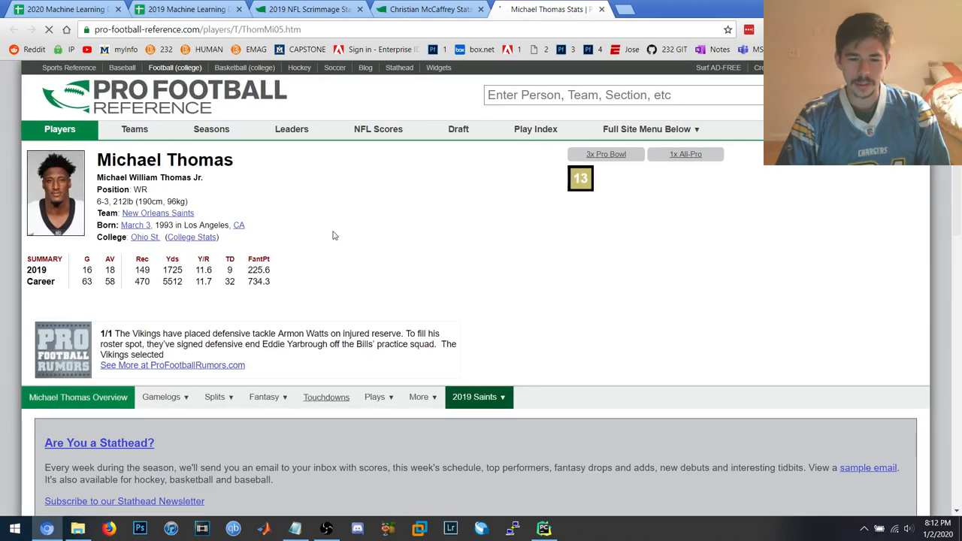
scroll("down", 3)
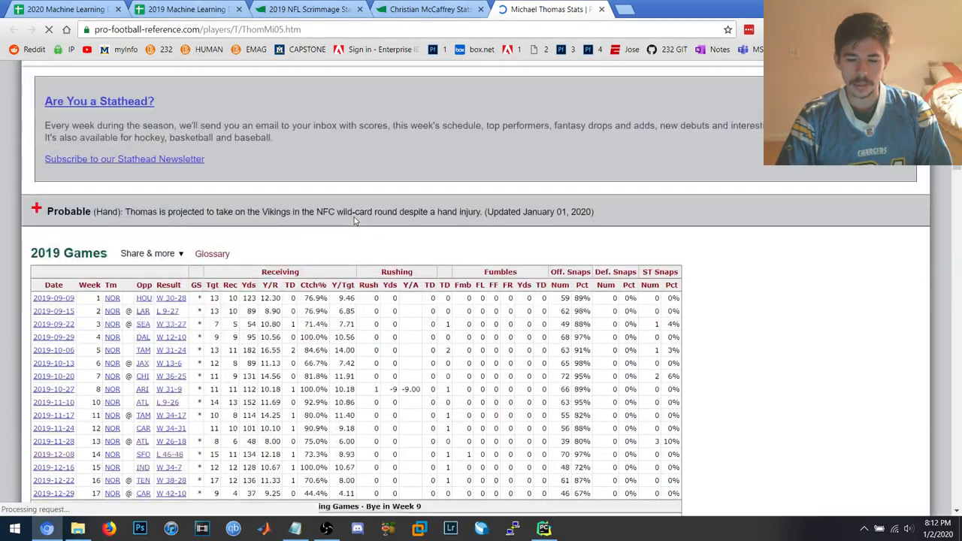
scroll("down", 3)
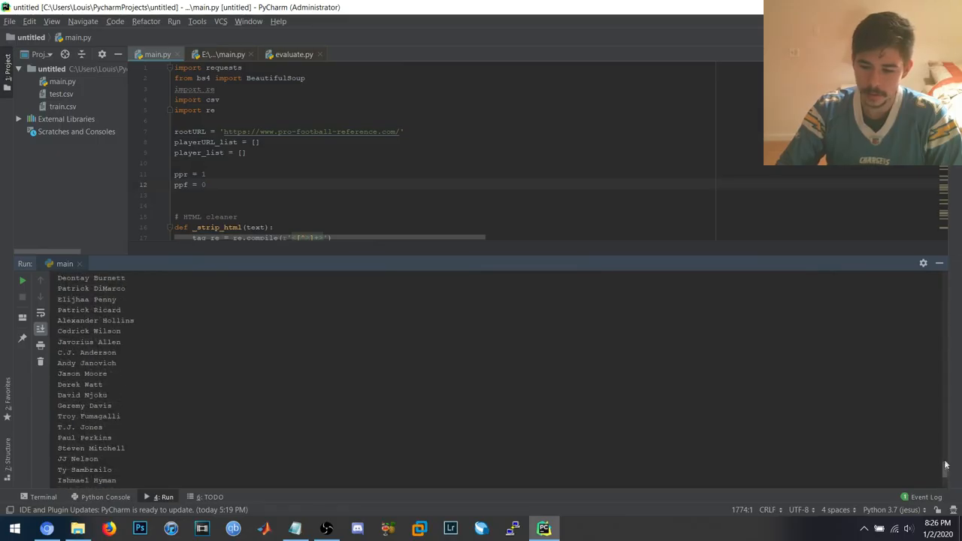
Rerun main.py, maximize the Run console and scroll through the printed player names.
left_click(23, 281)
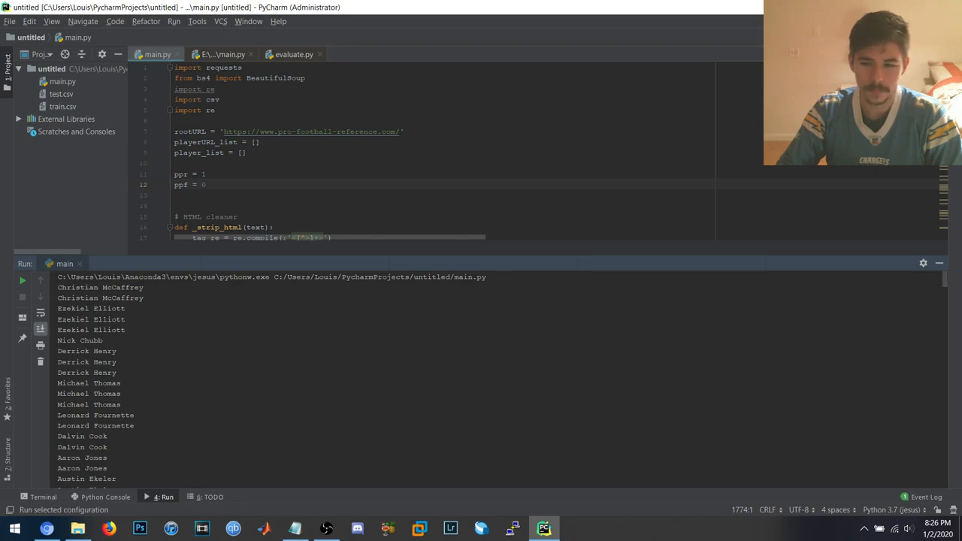
left_click(23, 282)
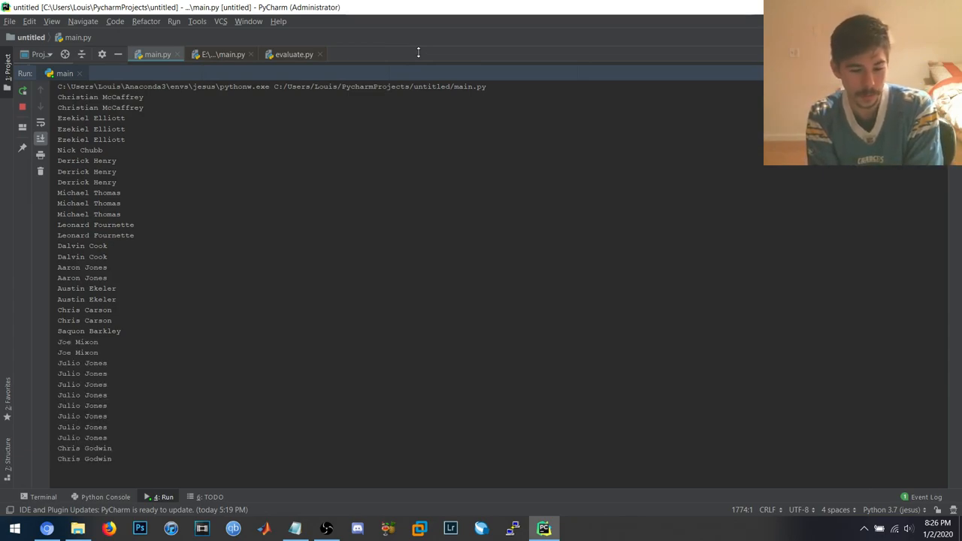
scroll("down", 3)
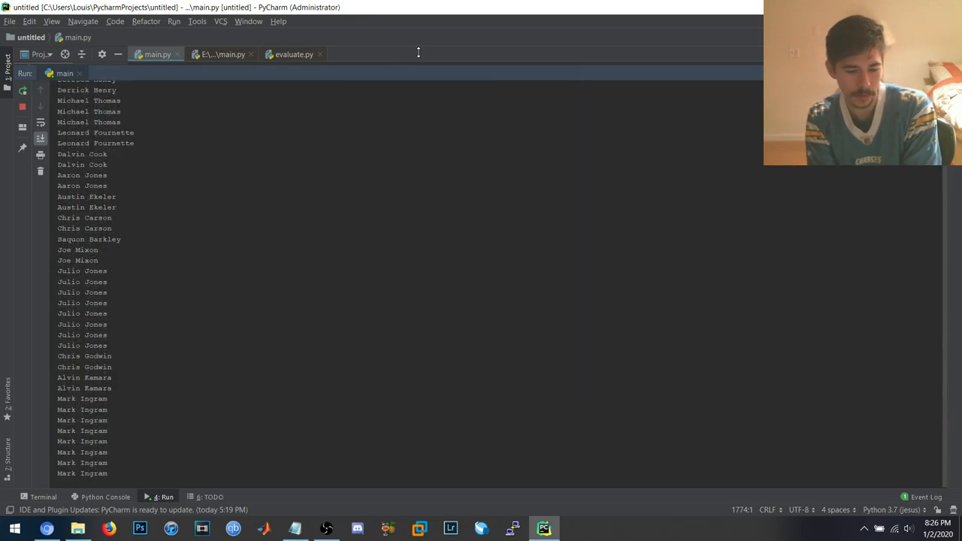
scroll("down", 3)
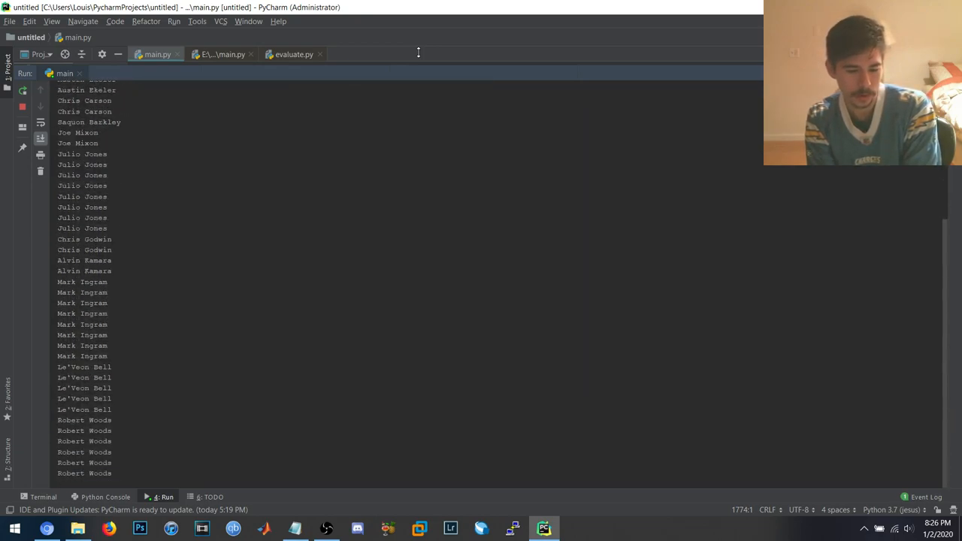
scroll("down", 3)
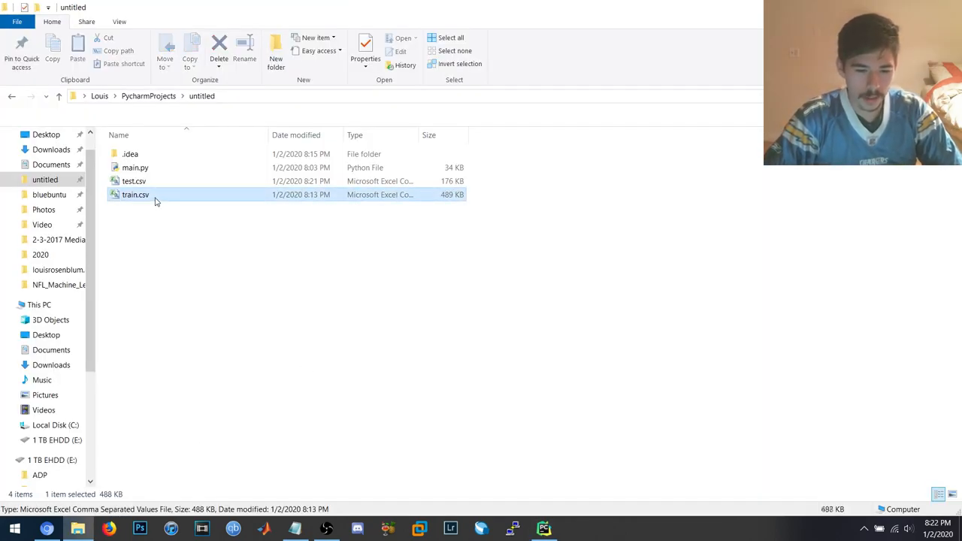
Open train.csv from the untitled project folder in Excel.
double_click(135, 195)
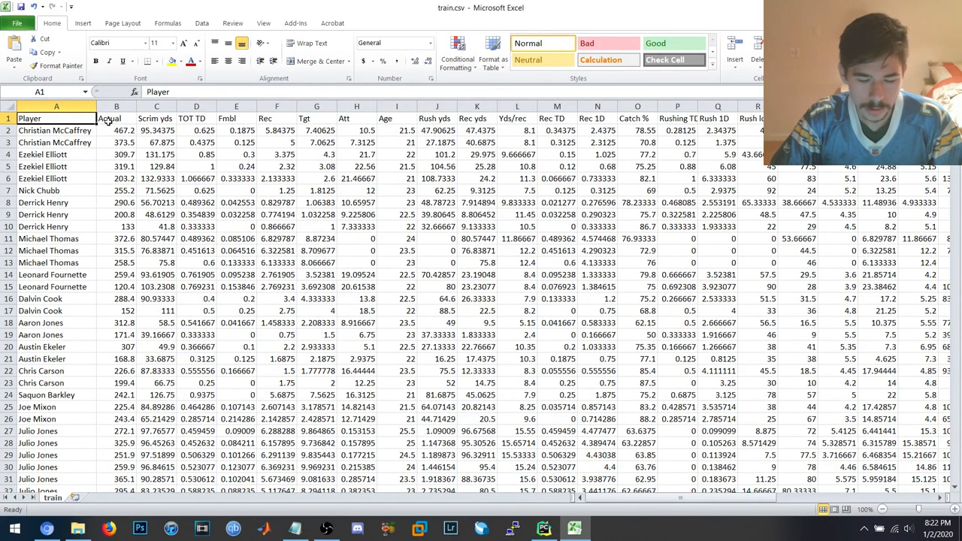
mouse_move(109, 136)
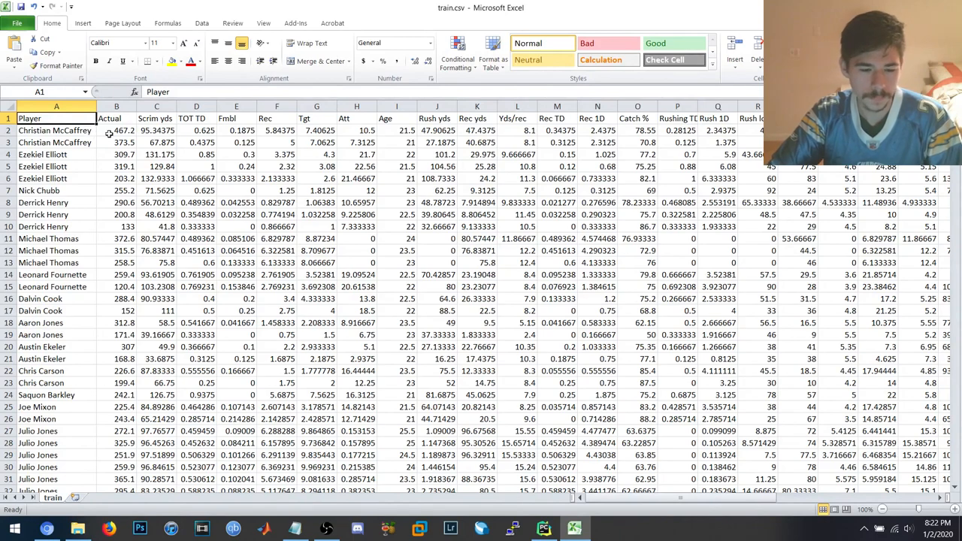
left_click(117, 129)
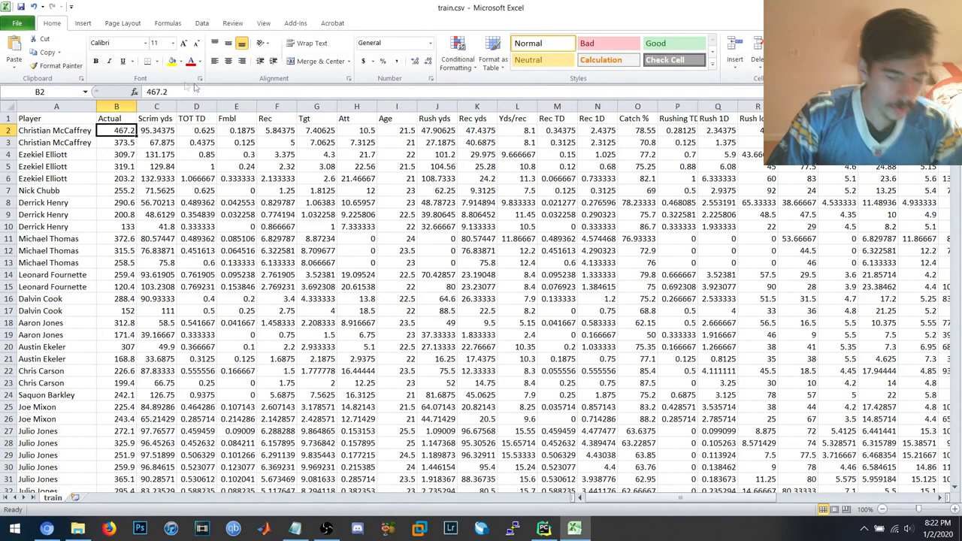
mouse_move(255, 91)
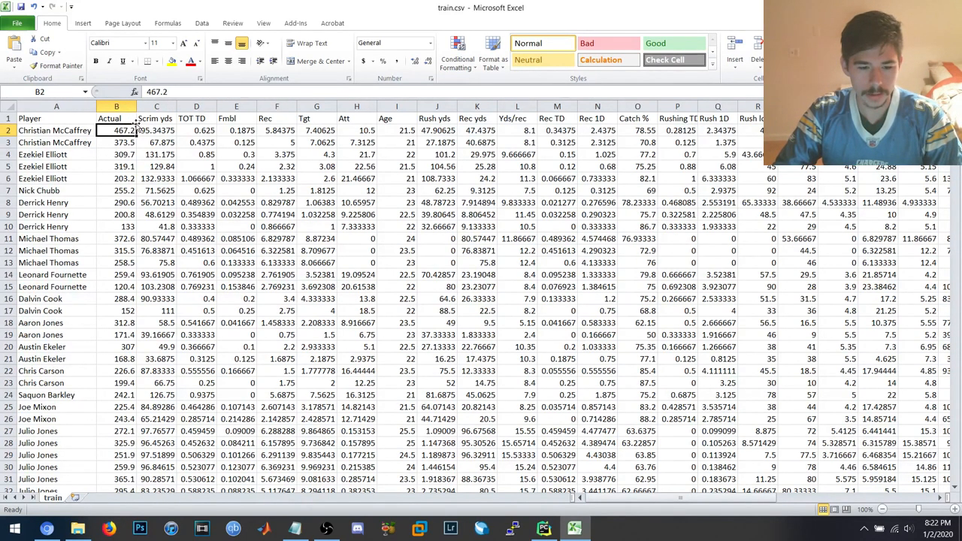
left_click(57, 153)
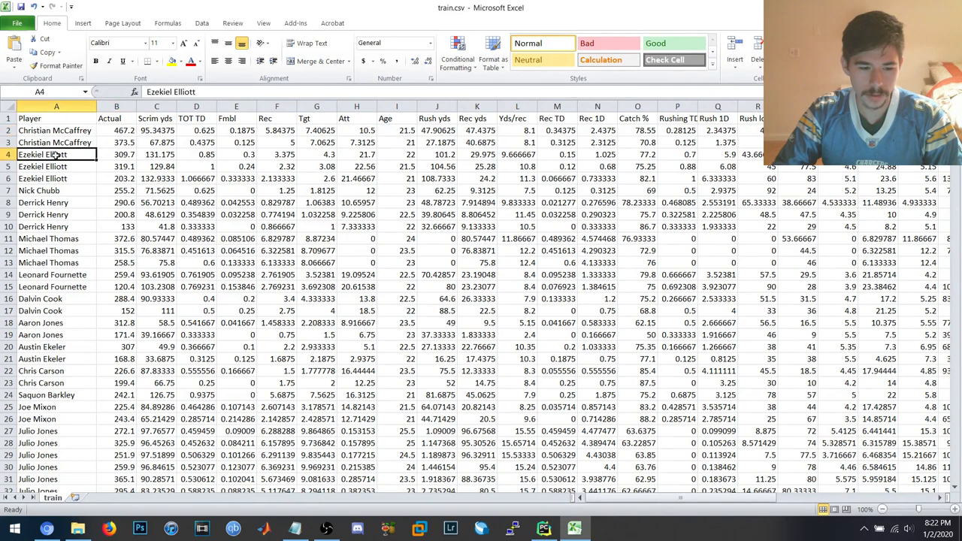
left_click(57, 201)
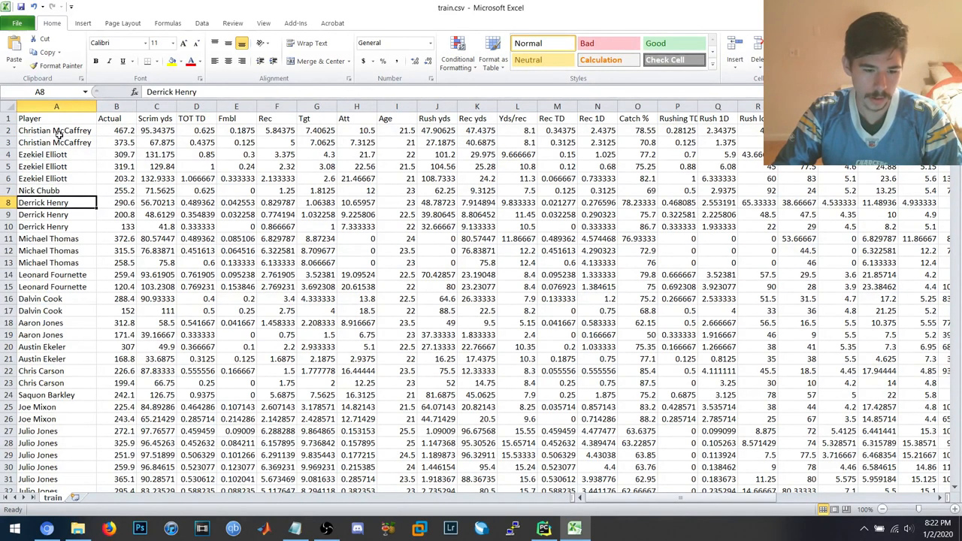
left_click(115, 129)
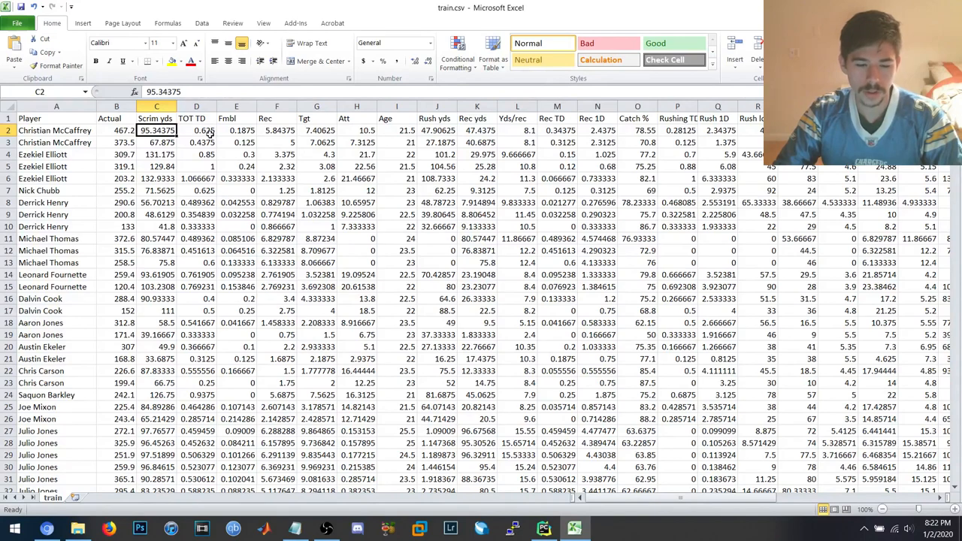
left_click(196, 129)
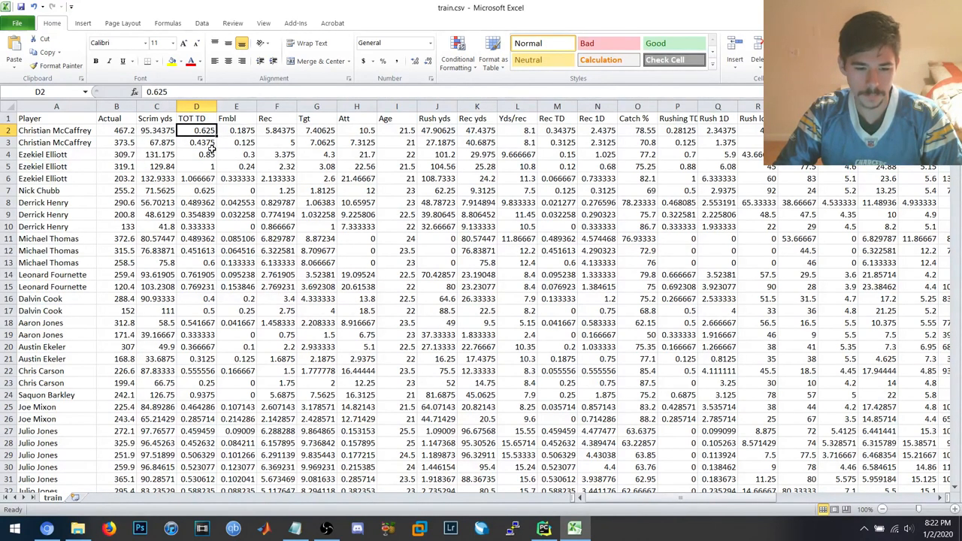
left_click(116, 141)
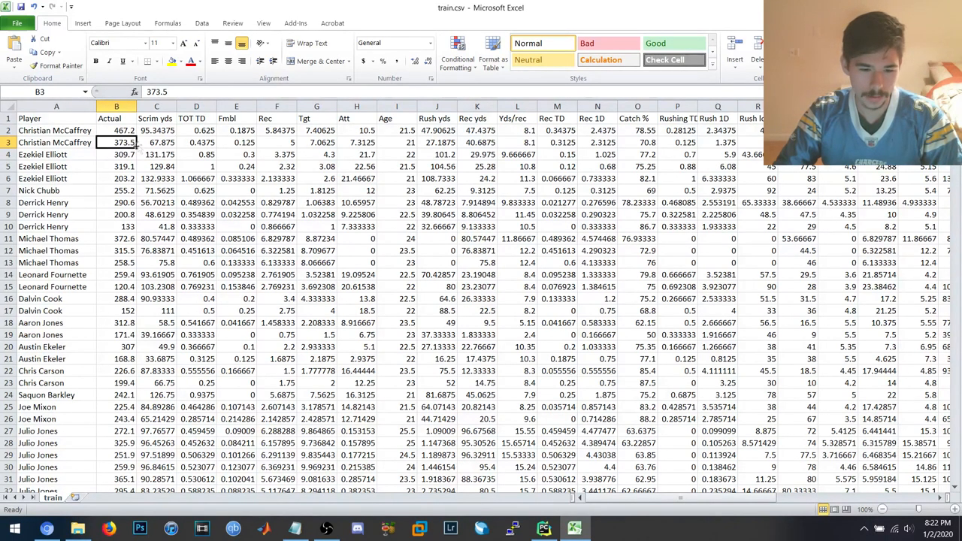
left_click(156, 141)
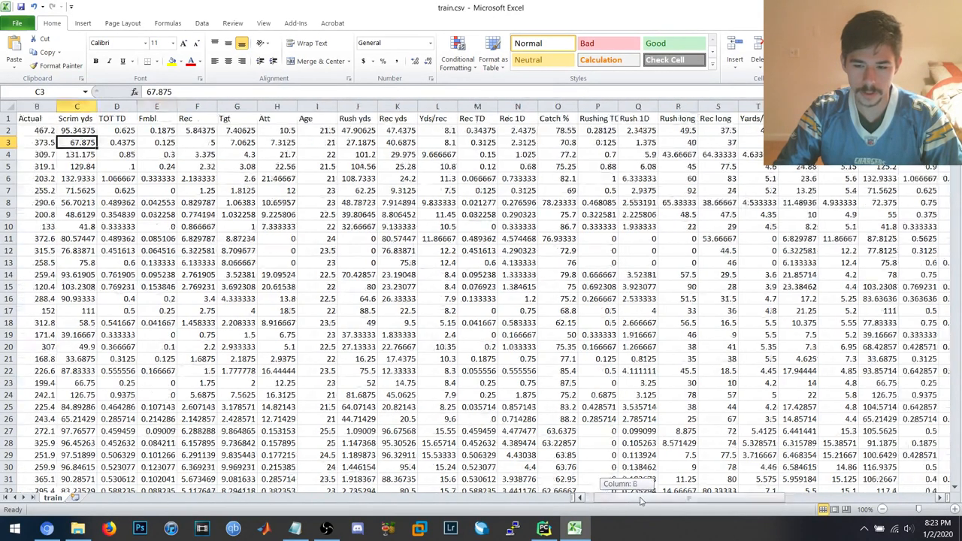
scroll("right", 3)
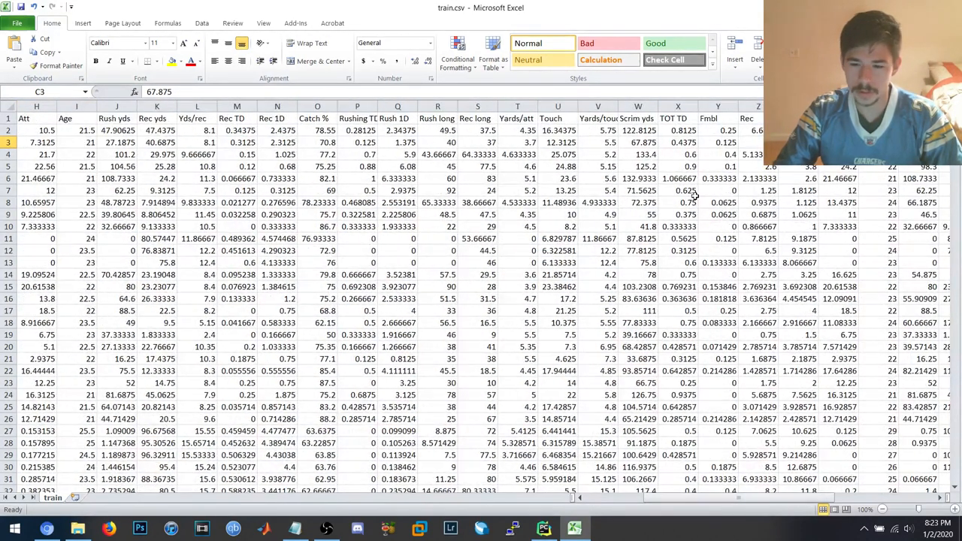
left_click(637, 117)
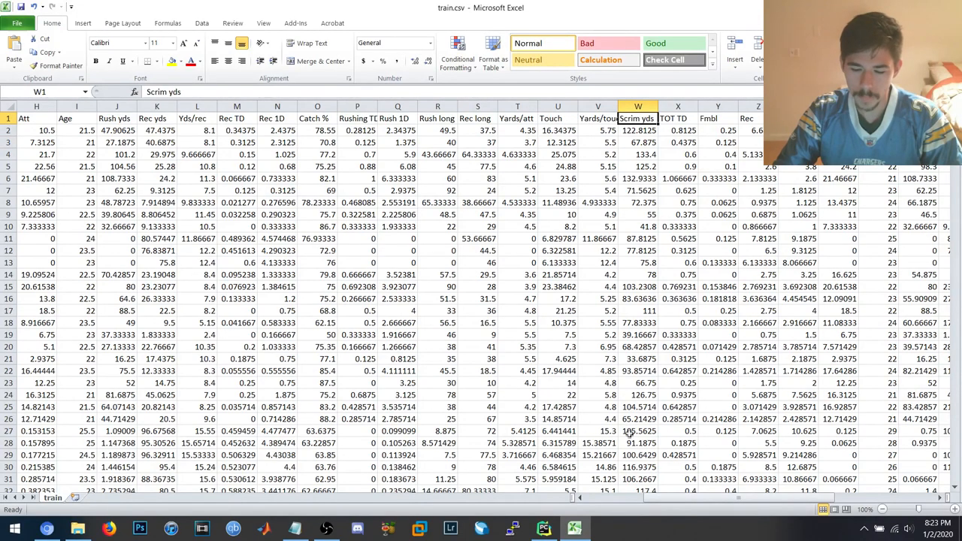
scroll("right", 3)
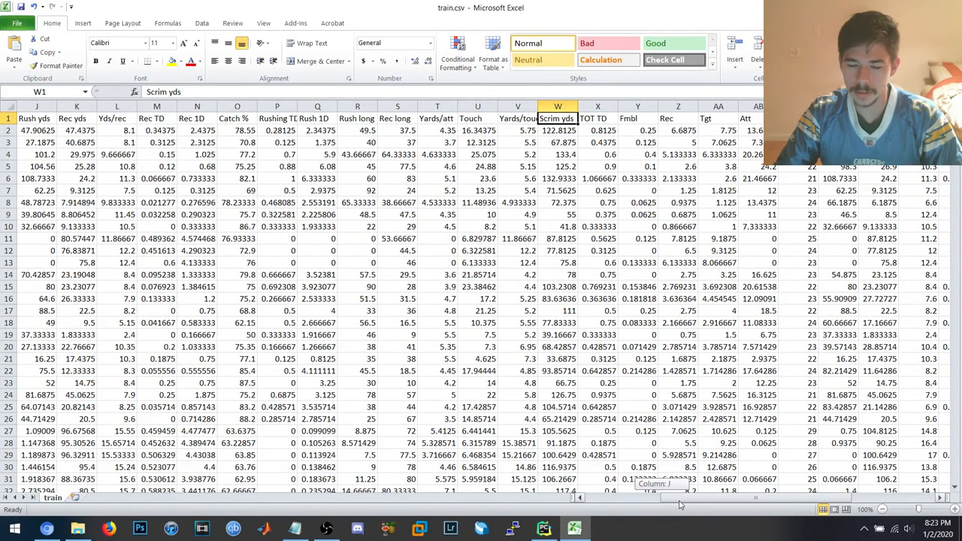
scroll("left", 3)
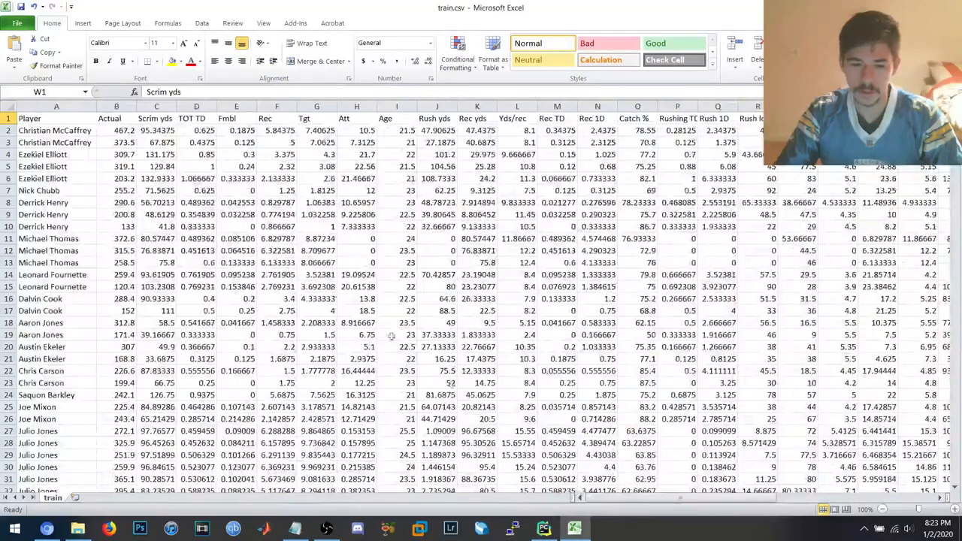
left_click(116, 129)
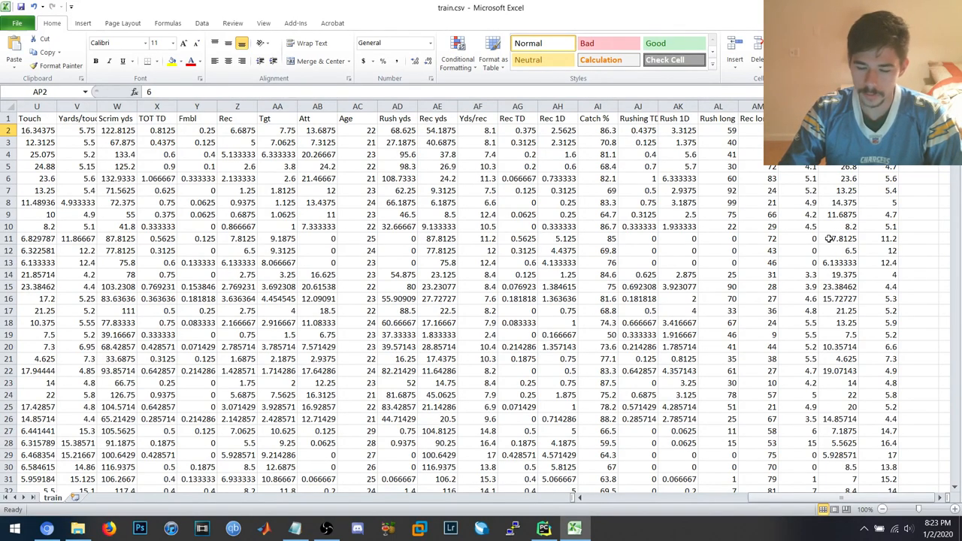
scroll("left", 3)
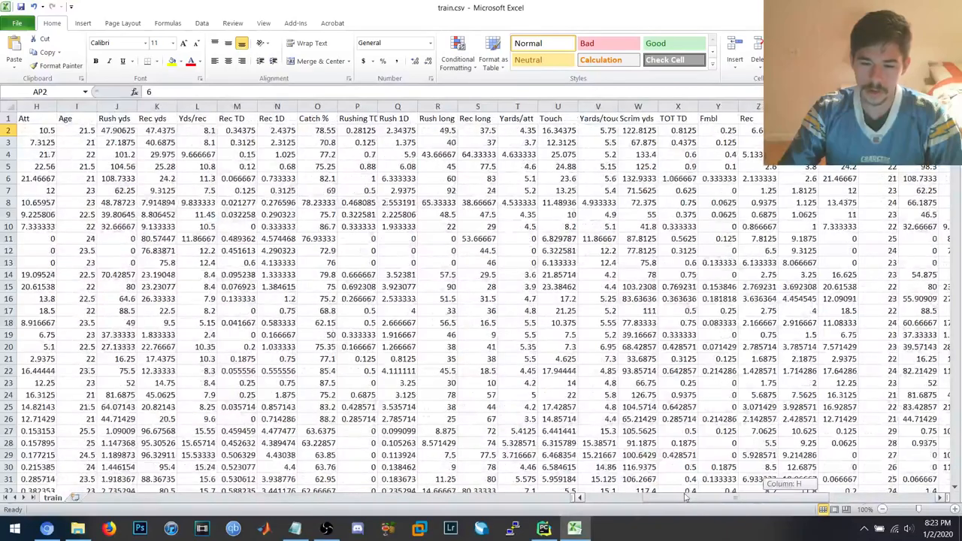
scroll("left", 3)
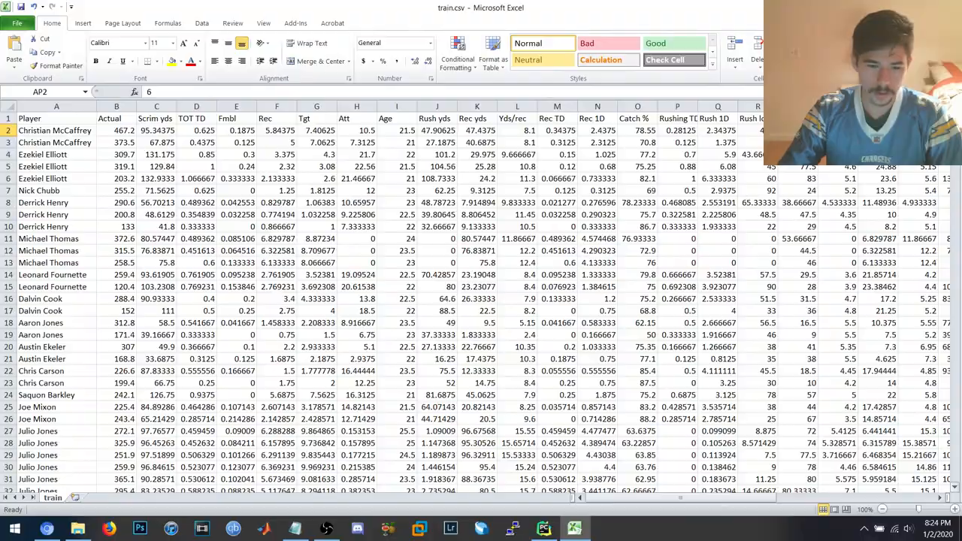
scroll("down", 3)
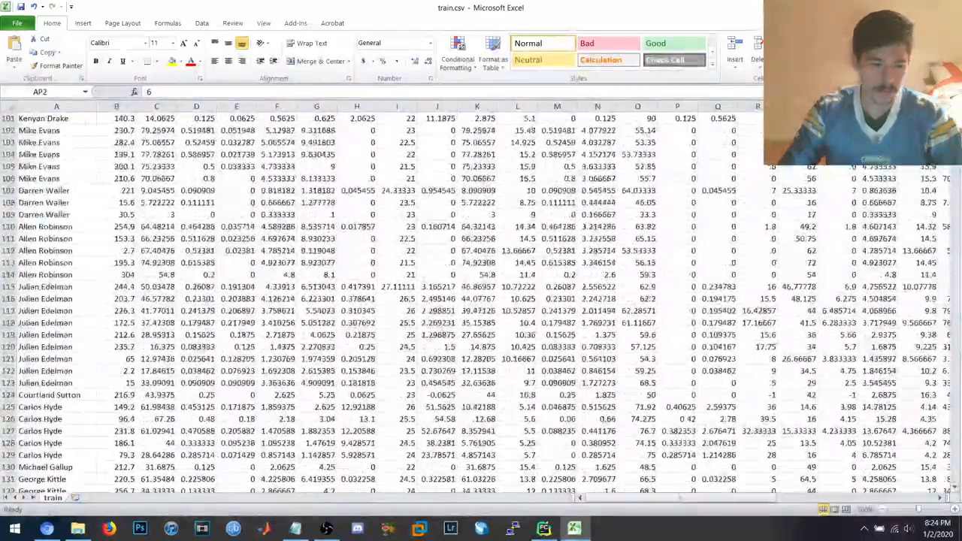
scroll("down", 3)
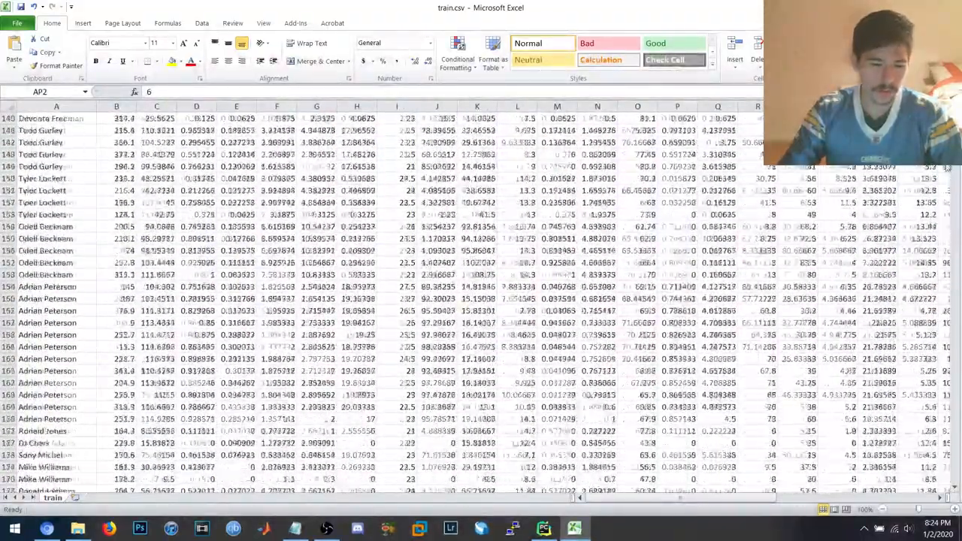
scroll("down", 3)
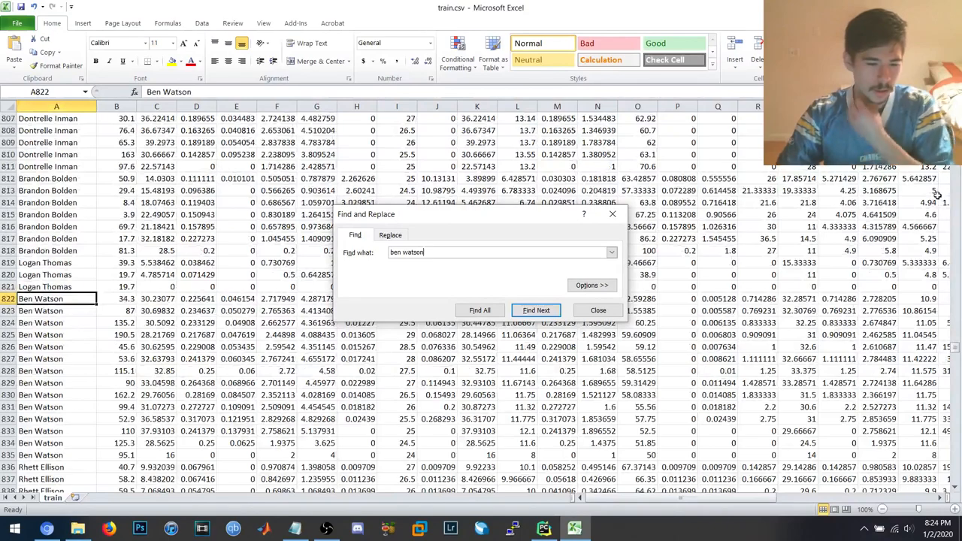
left_click(598, 310)
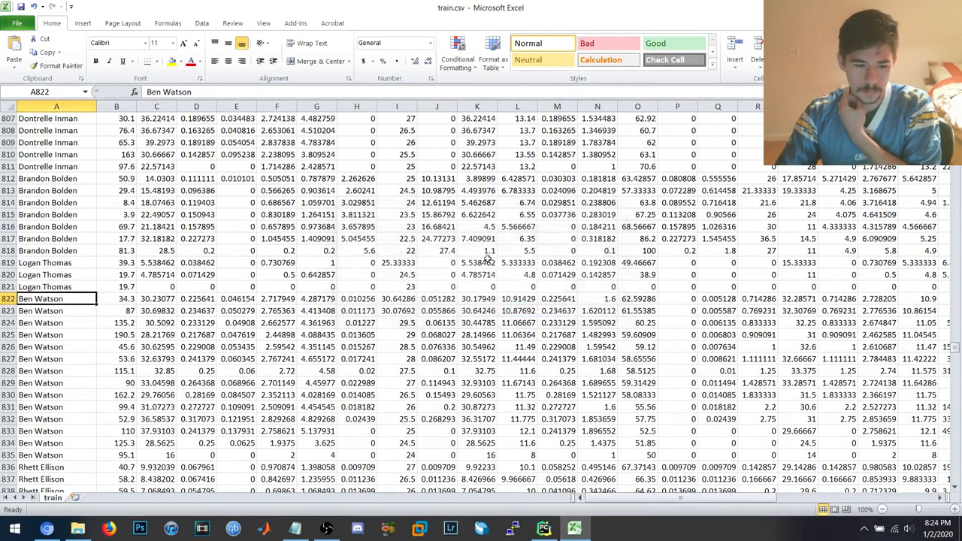
scroll("down", 3)
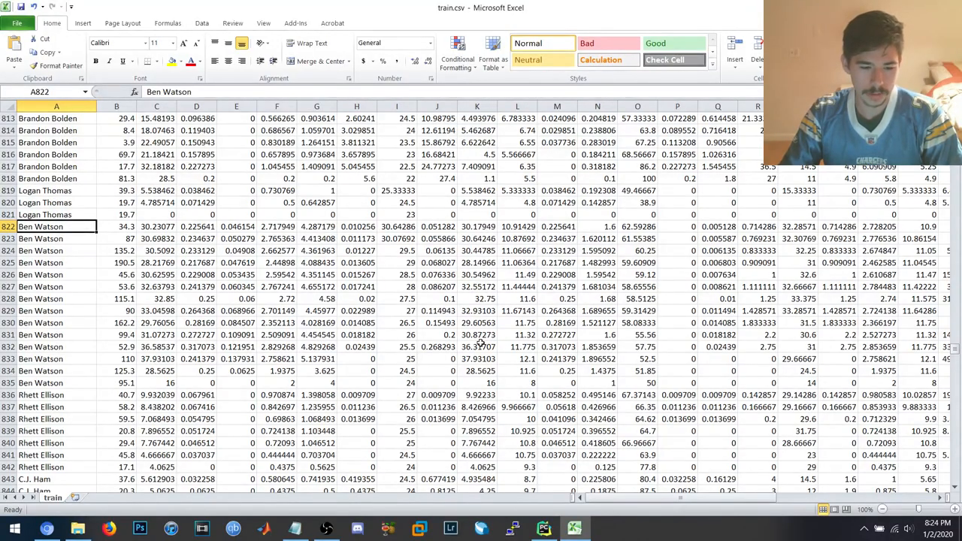
scroll("down", 3)
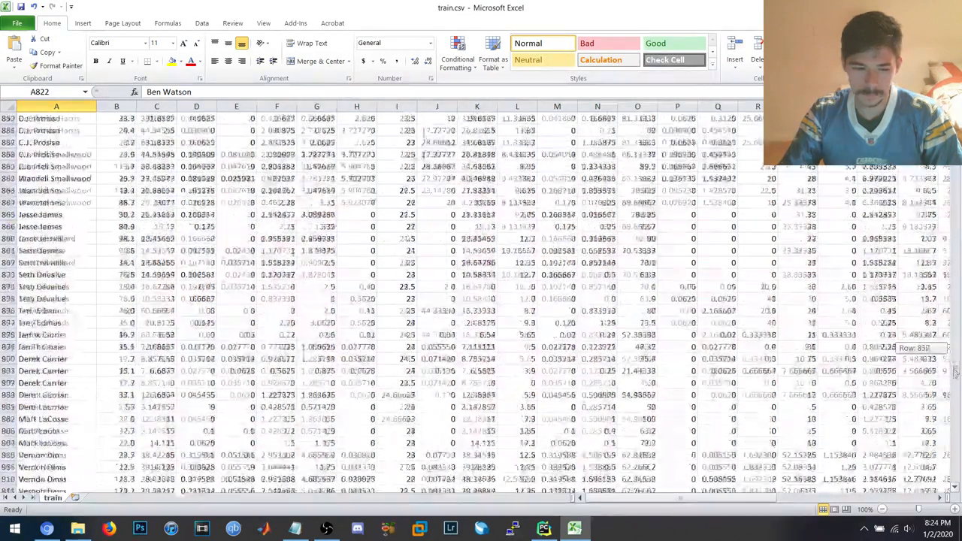
scroll("up", 3)
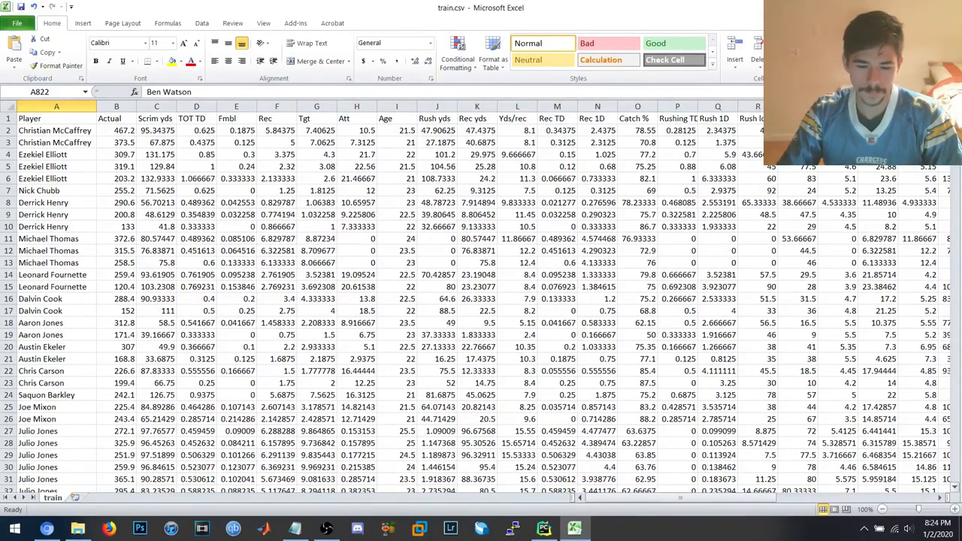
scroll("right", 3)
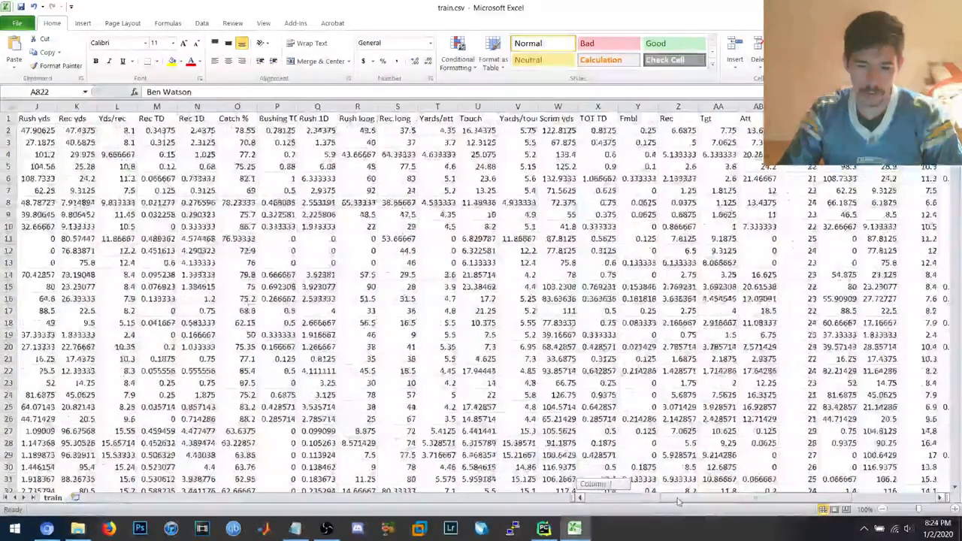
scroll("left", 3)
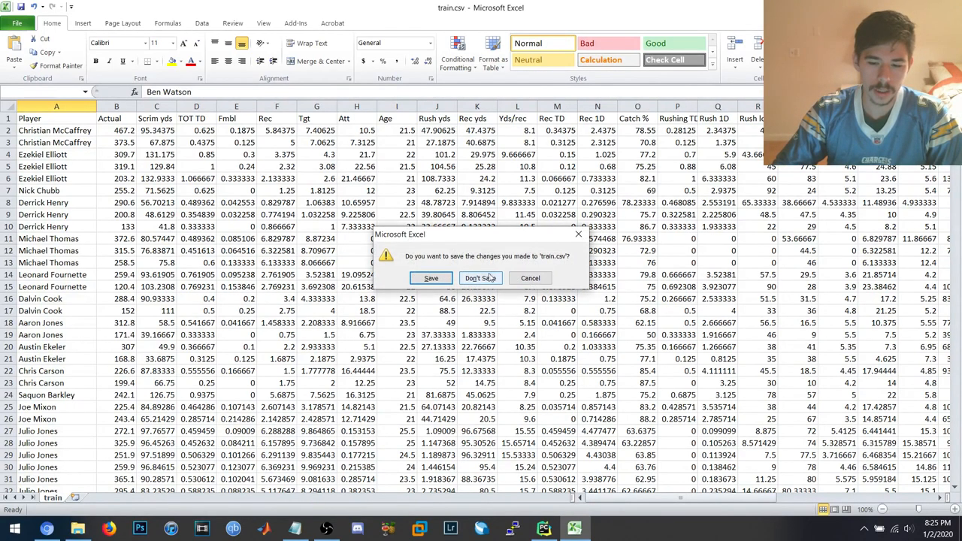
Close train.csv without saving and open test.csv in Excel.
left_click(481, 278)
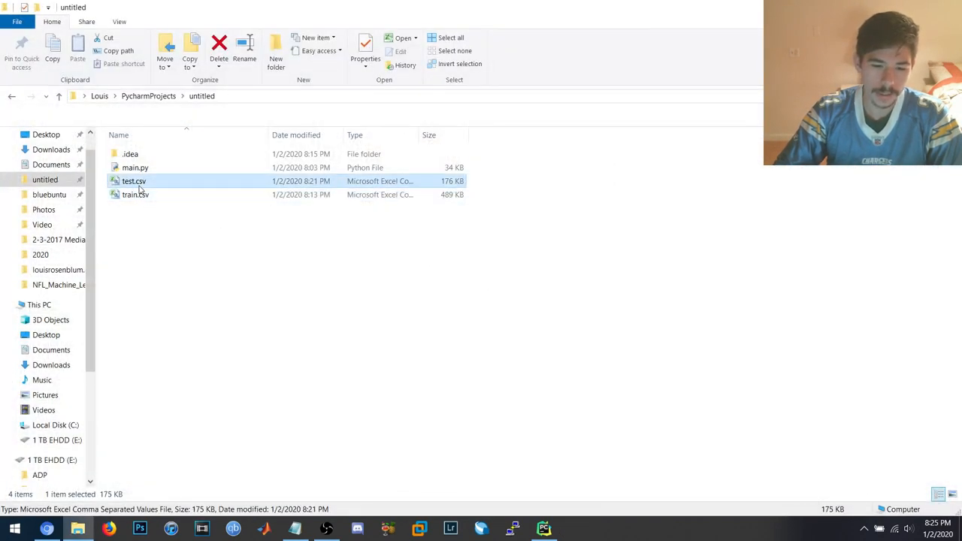
double_click(133, 181)
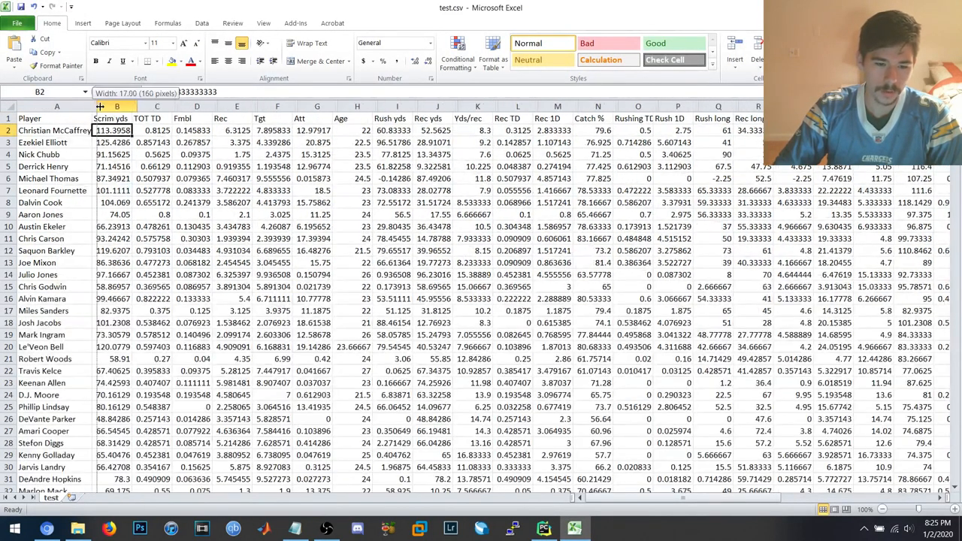
Inspect the first test players' names, touchdowns, receptions and rushing first downs.
left_click(57, 141)
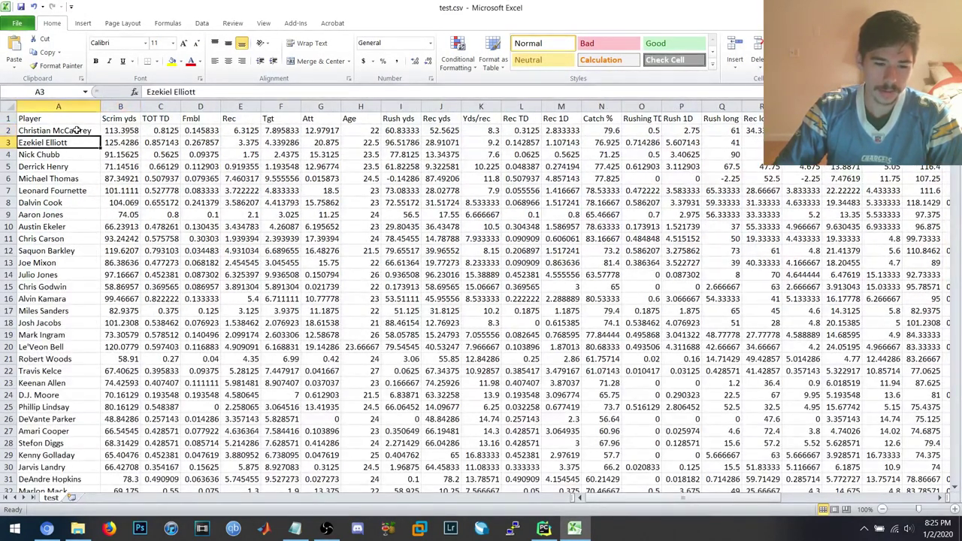
left_click(57, 129)
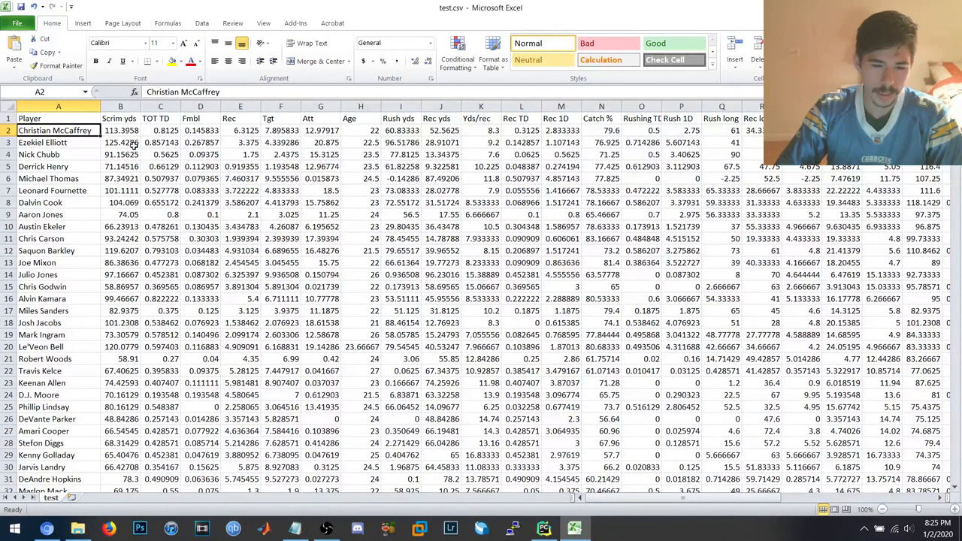
left_click(159, 129)
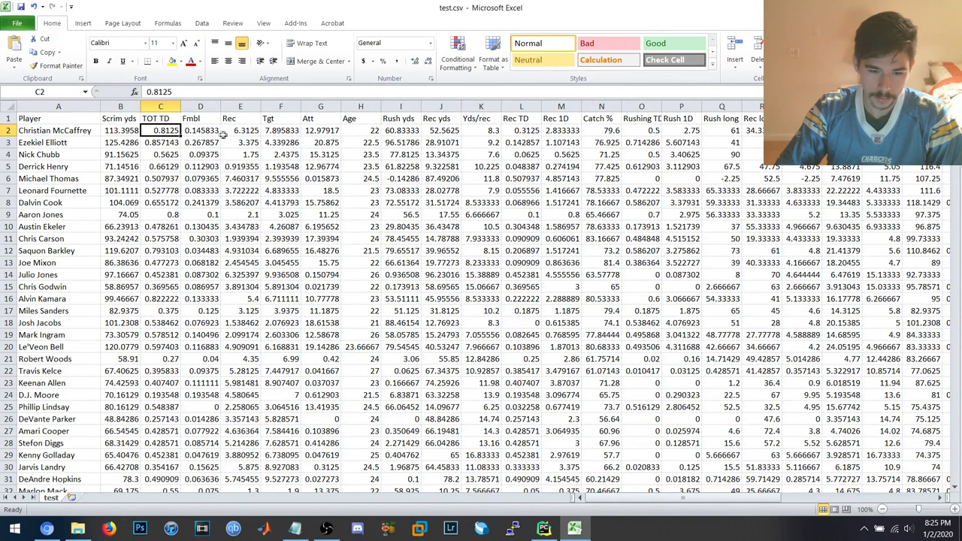
left_click(241, 129)
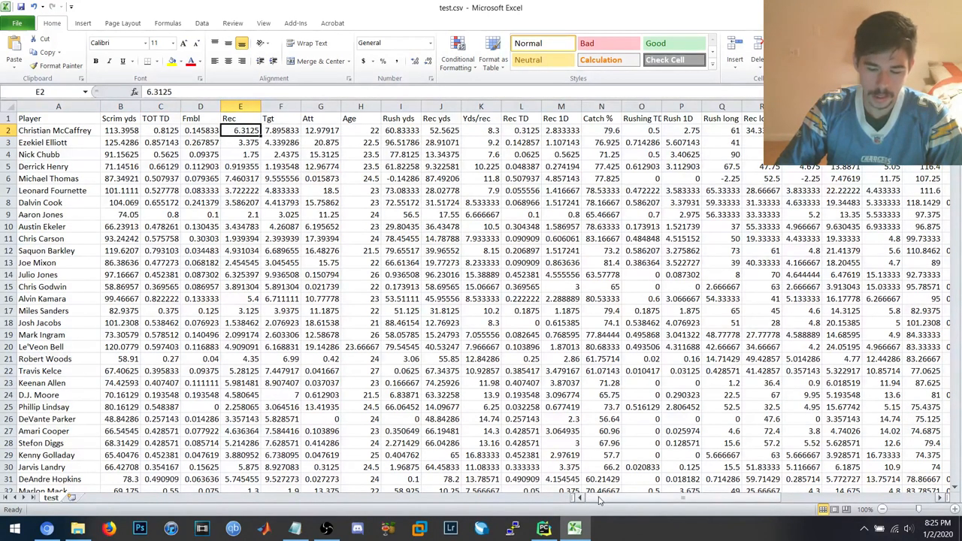
scroll("right", 3)
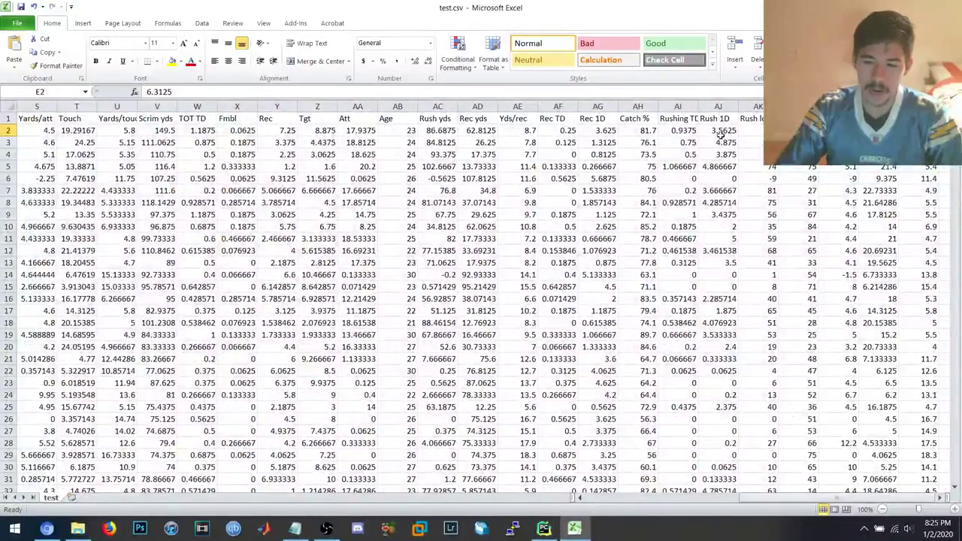
left_click(719, 129)
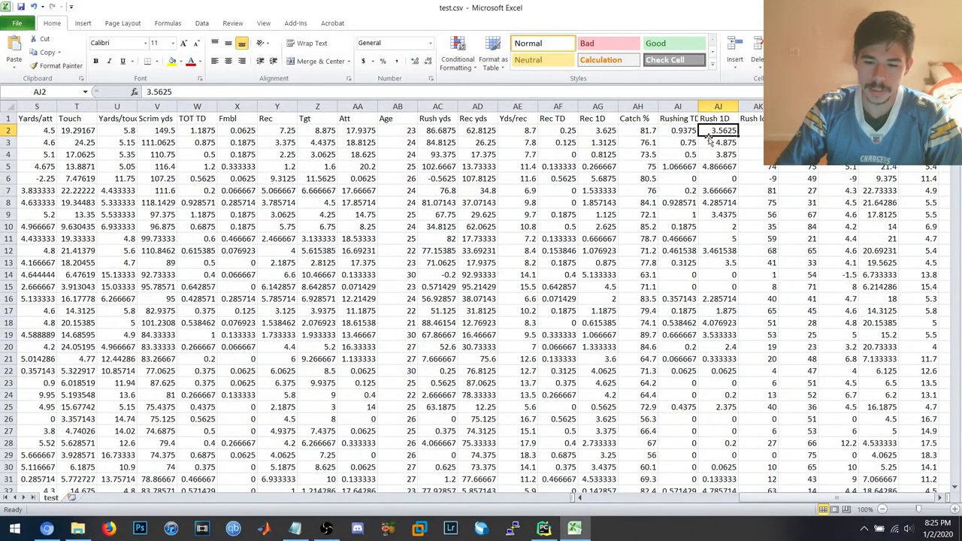
scroll("left", 3)
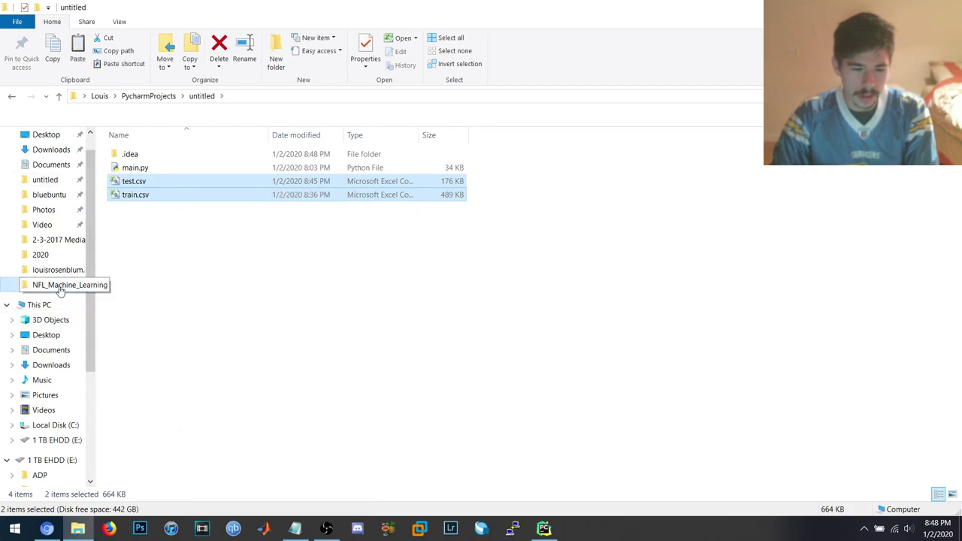
Reveal main.py's NFL_Machine_Learning project folder in File Explorer via Show in Explorer.
double_click(69, 284)
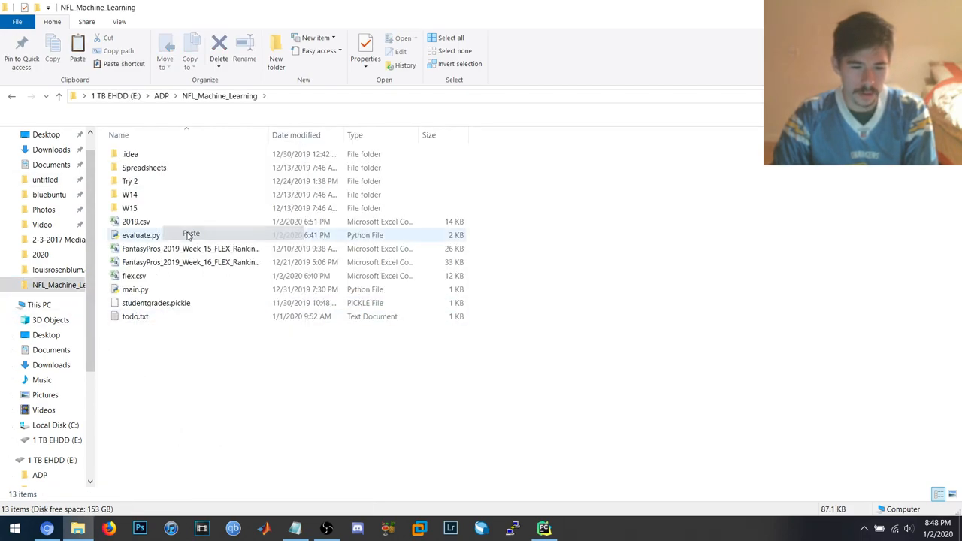
left_click(543, 529)
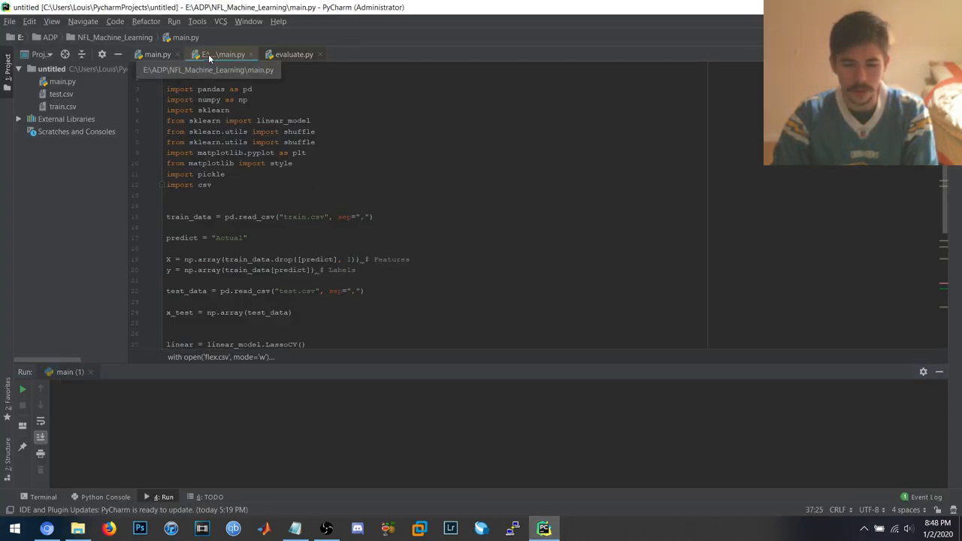
right_click(225, 54)
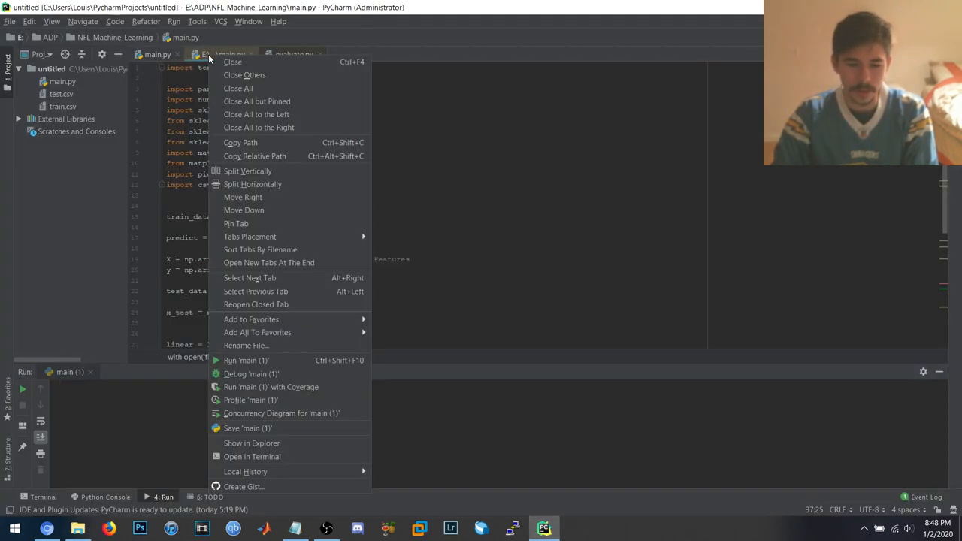
left_click(247, 361)
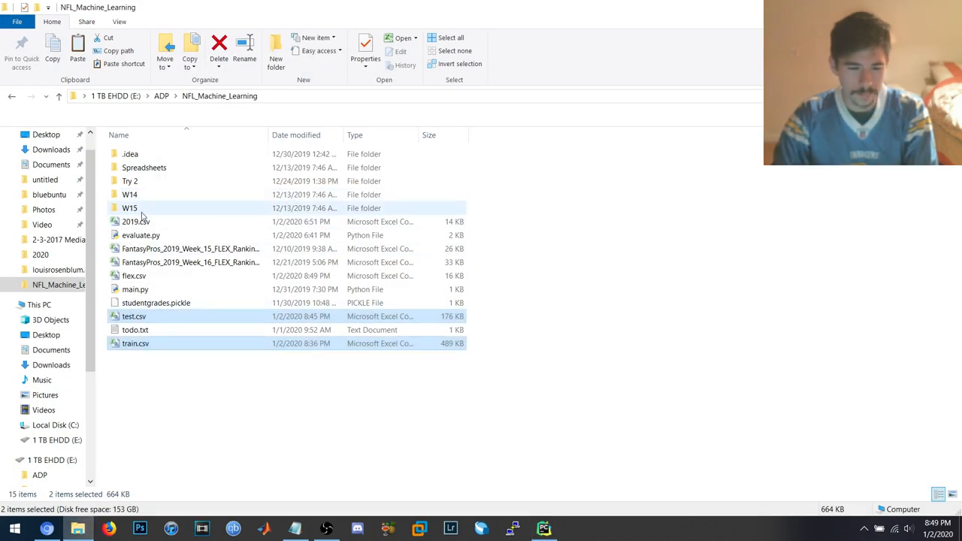
mouse_move(133, 277)
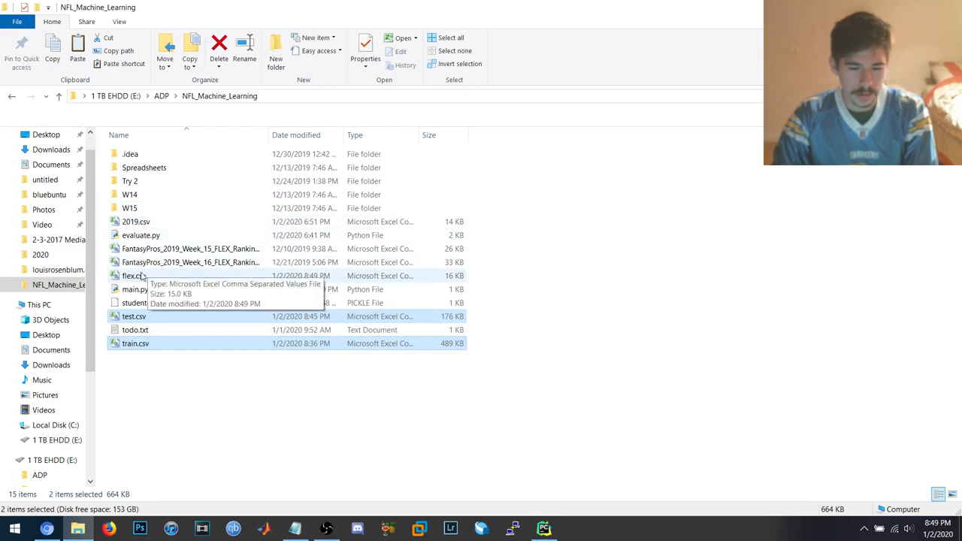
Open flex.csv in Excel to view players with their projected point totals.
double_click(133, 275)
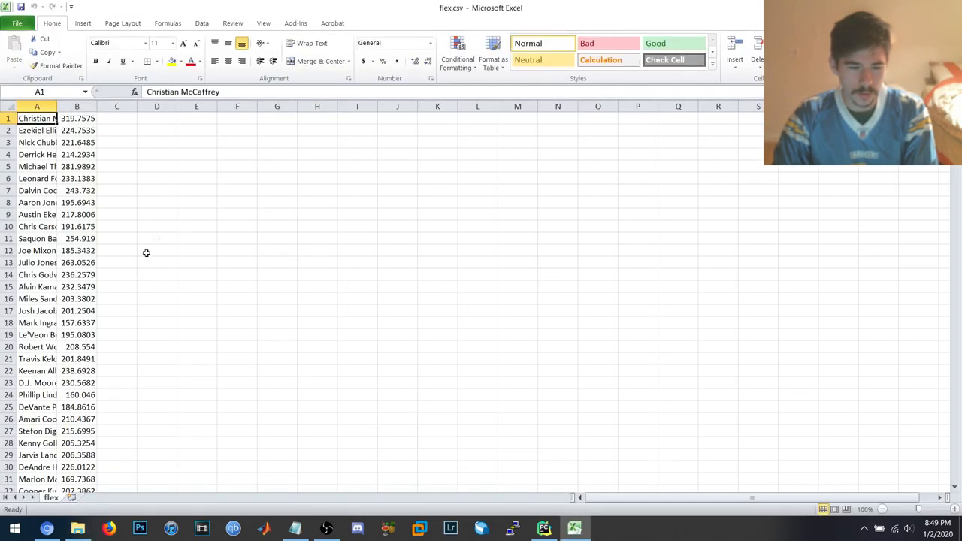
left_click(238, 142)
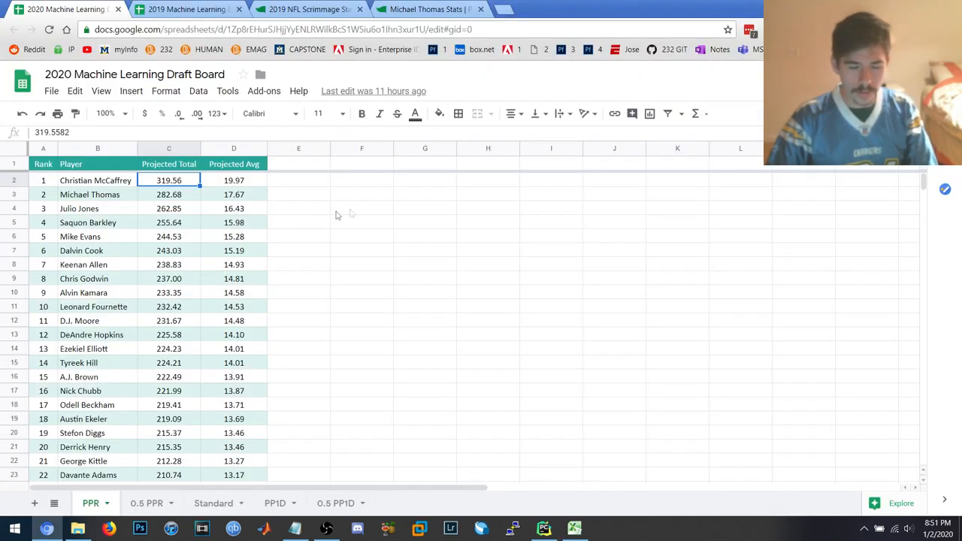
Switch to the 2020 draft board's PPR sheet and check Christian McCaffrey's unrounded projected total.
left_click(361, 194)
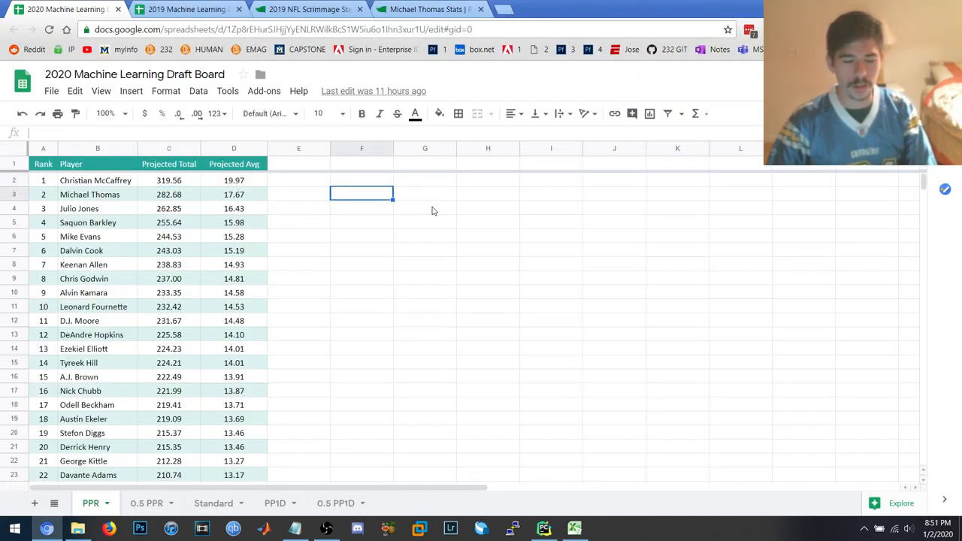
mouse_move(293, 187)
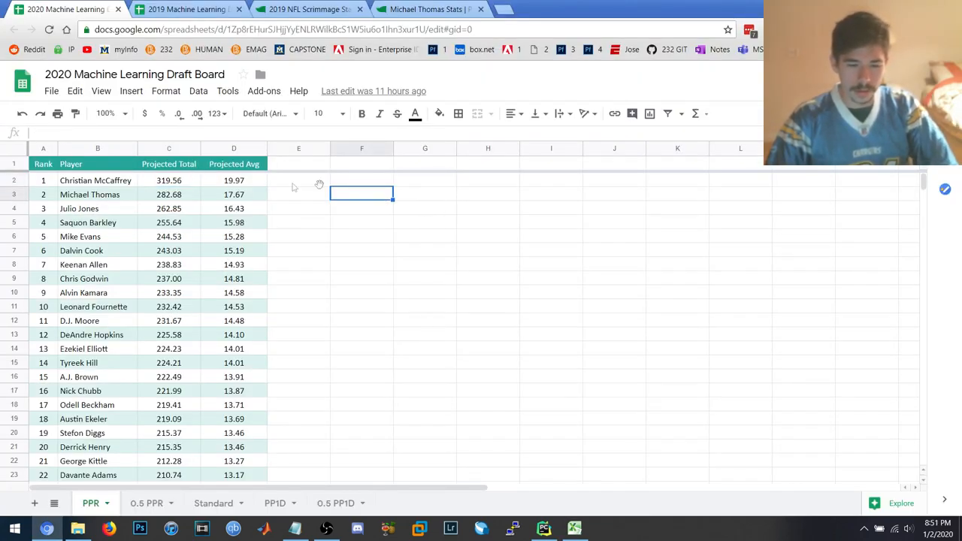
mouse_move(418, 309)
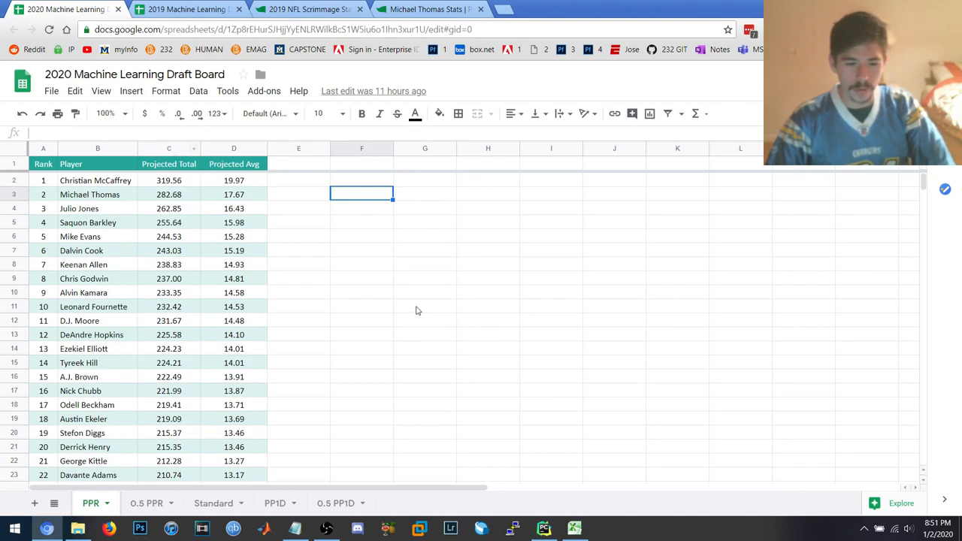
mouse_move(383, 298)
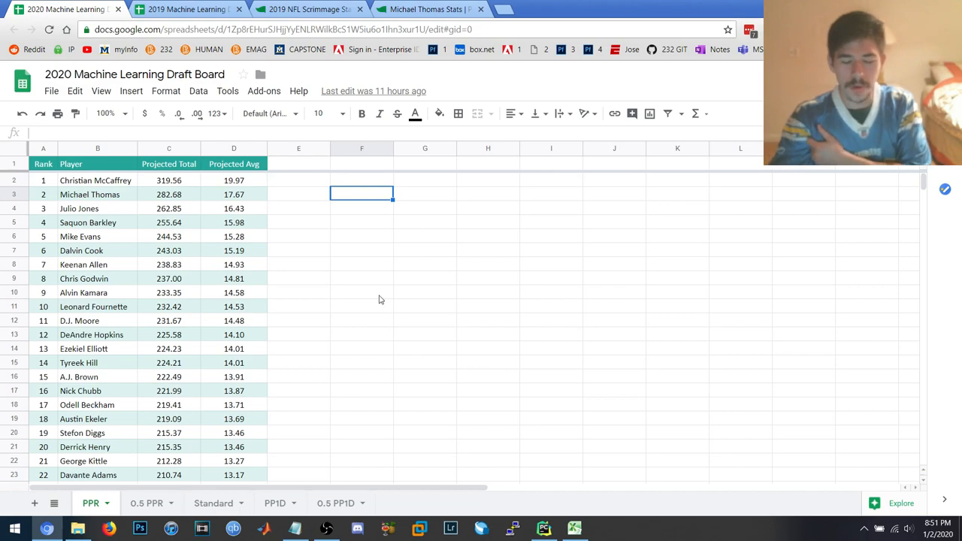
scroll("down", 3)
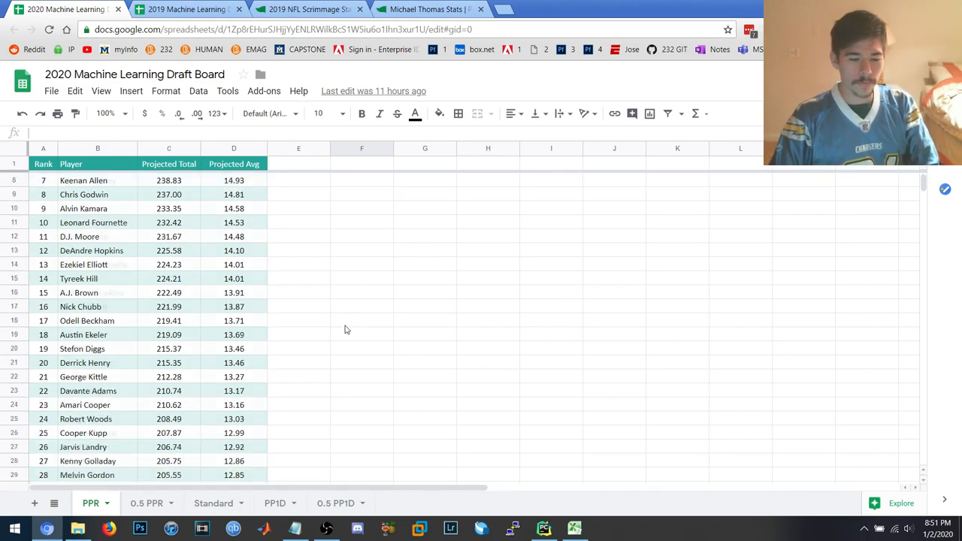
scroll("down", 3)
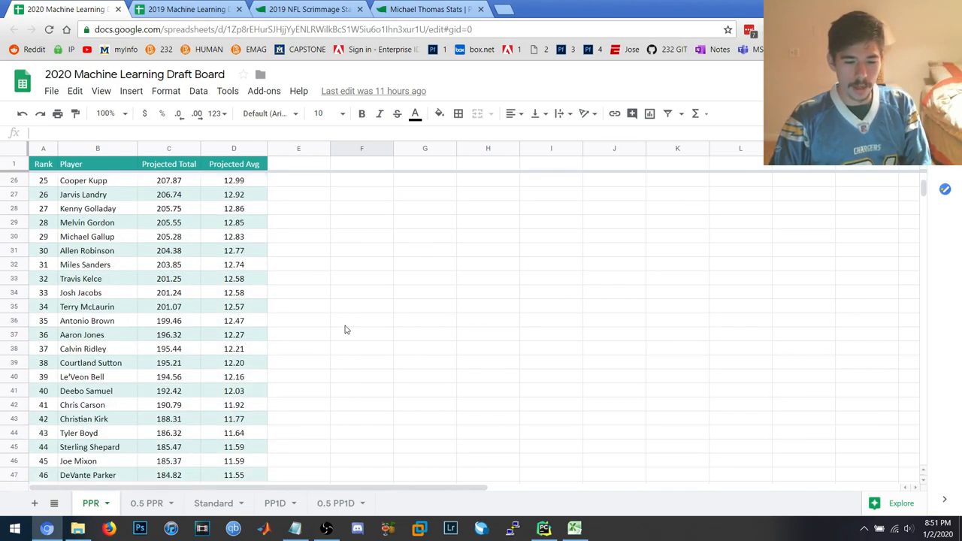
scroll("down", 3)
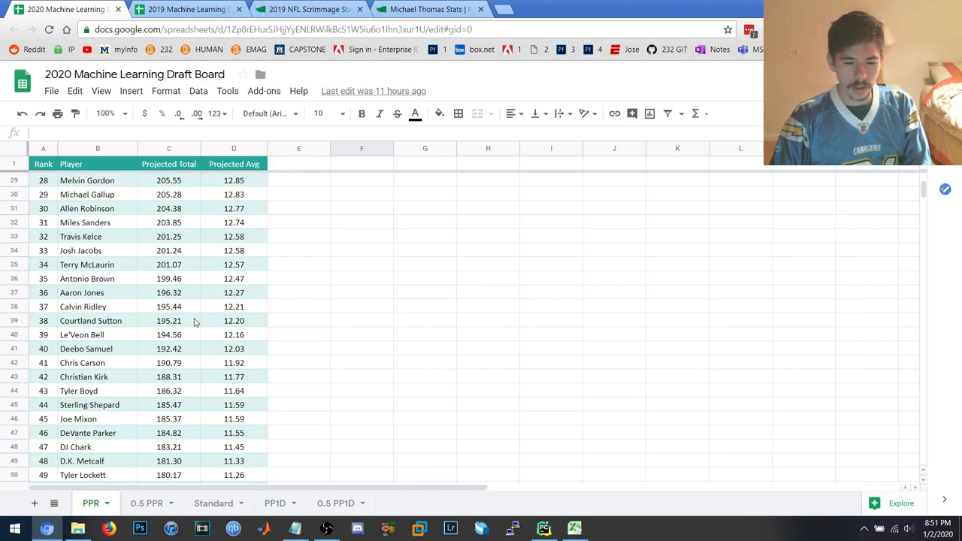
left_click(168, 278)
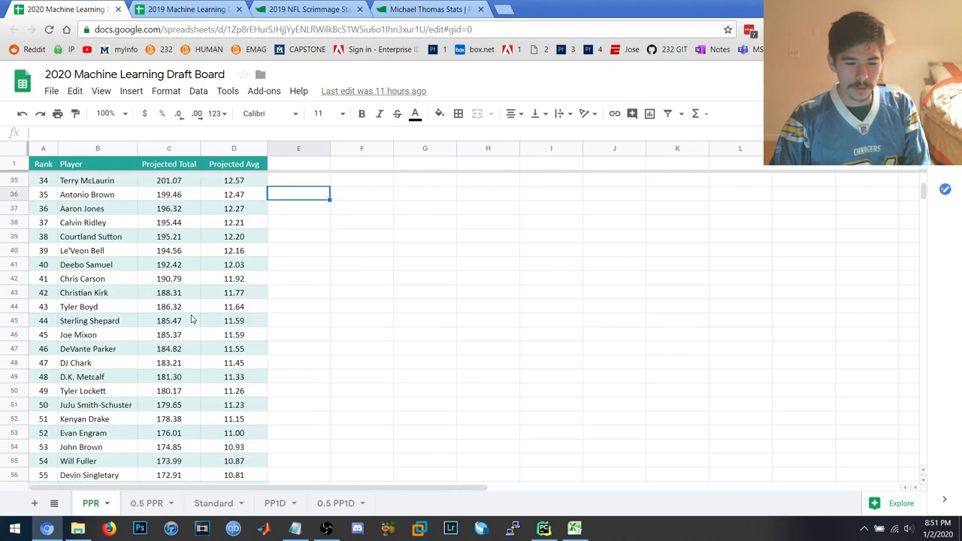
scroll("up", 3)
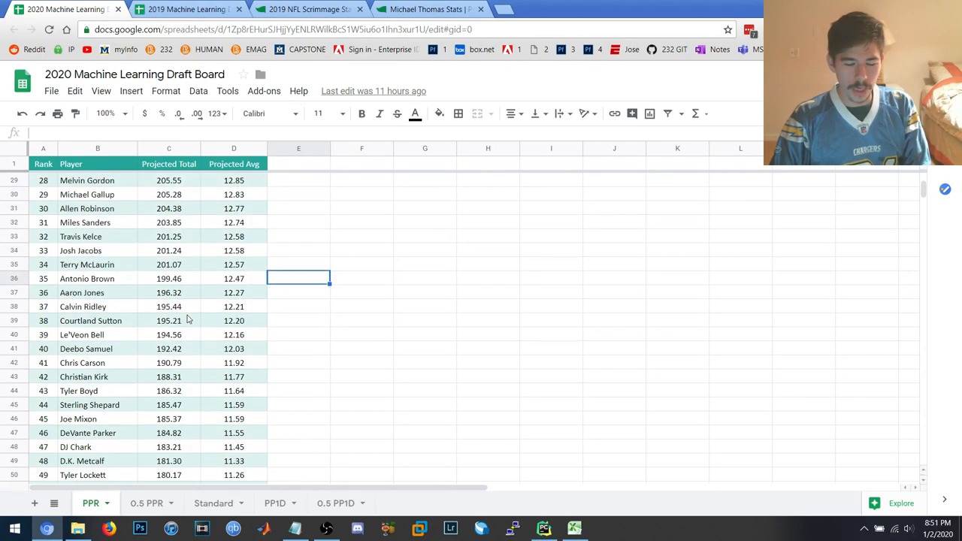
scroll("up", 3)
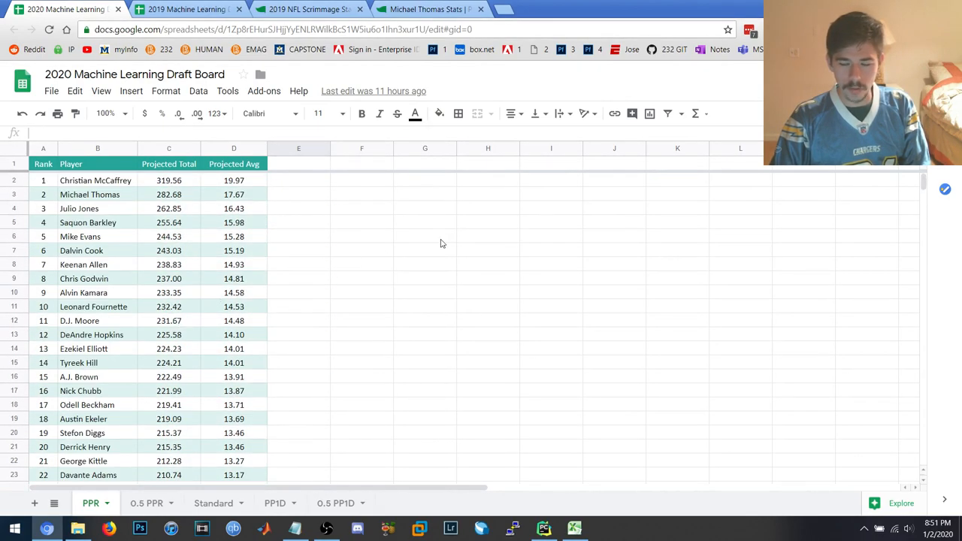
mouse_move(305, 237)
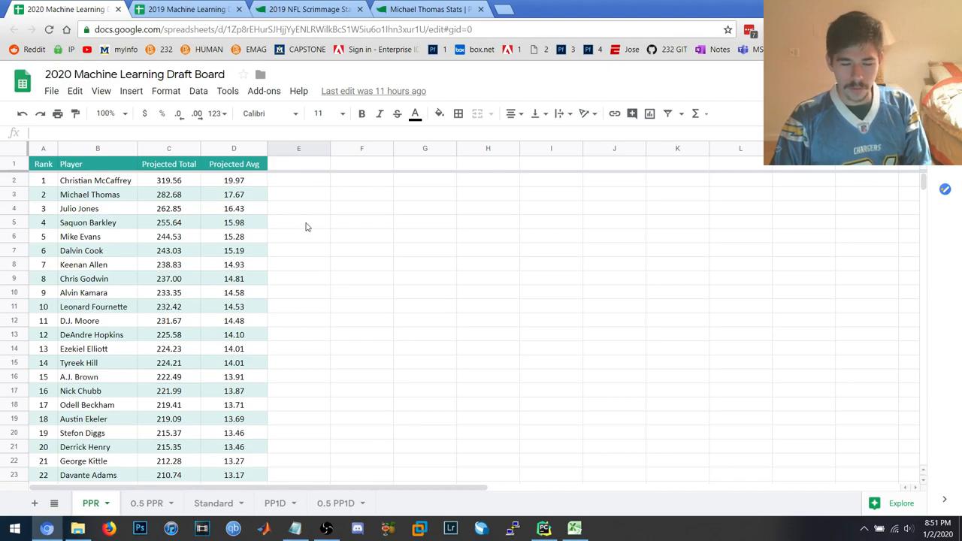
left_click(168, 181)
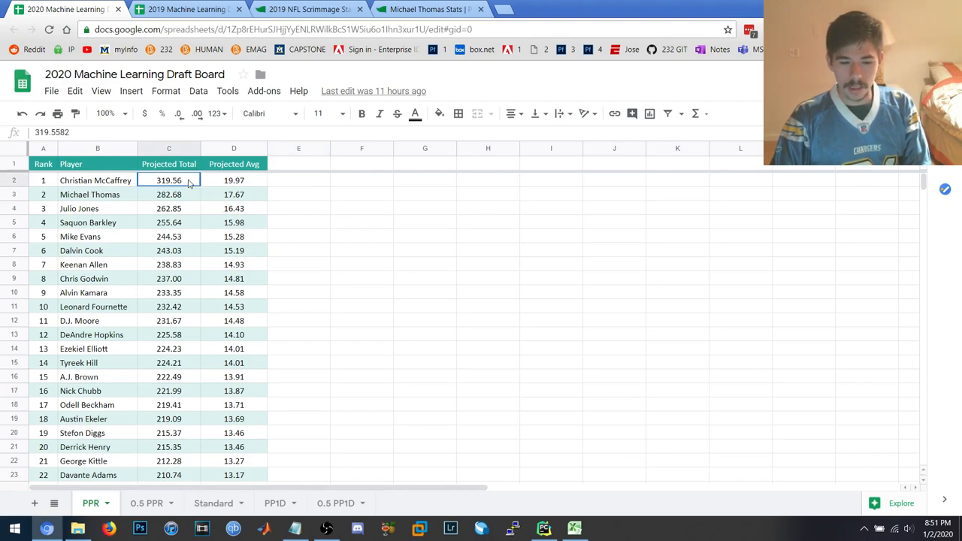
left_click(298, 180)
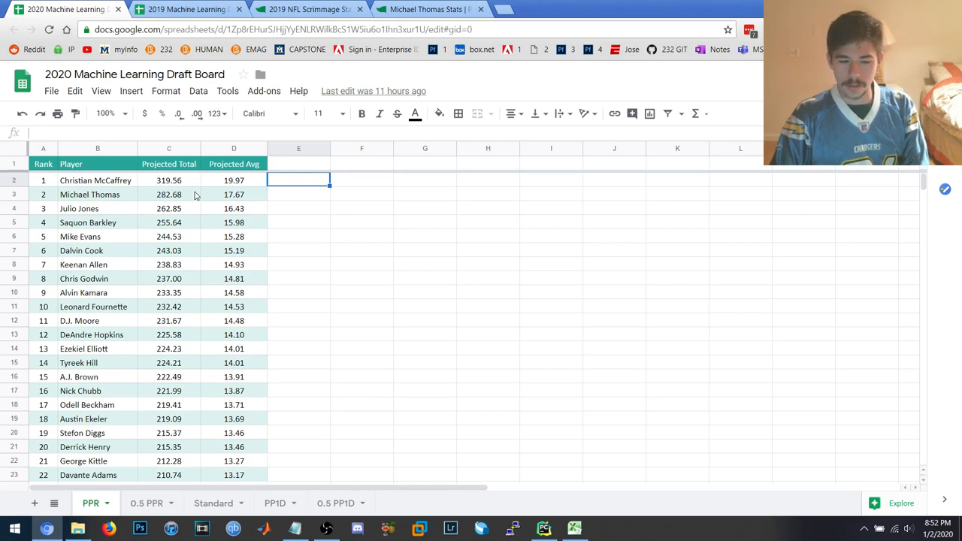
Scroll the PPR ranking down to its end at rank 464 and back to the top.
scroll("down", 3)
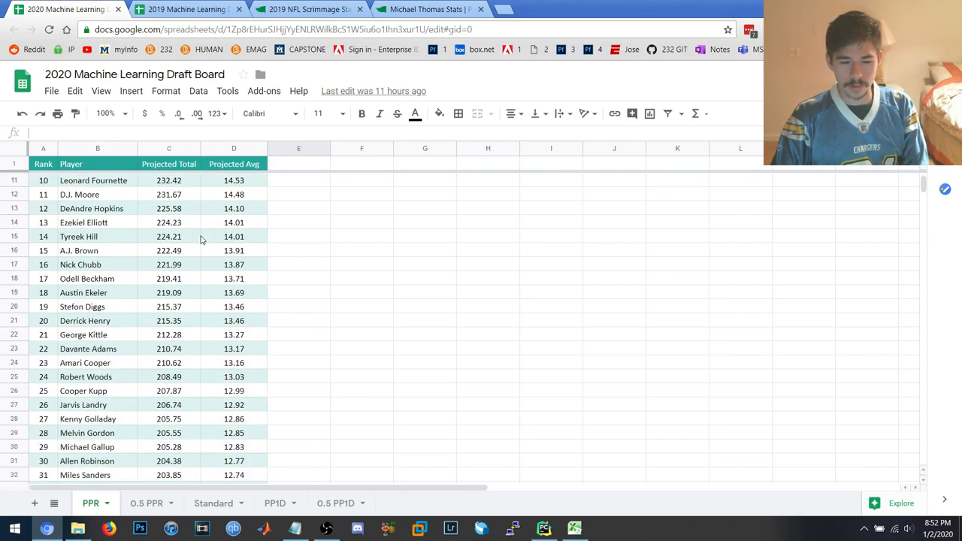
mouse_move(190, 252)
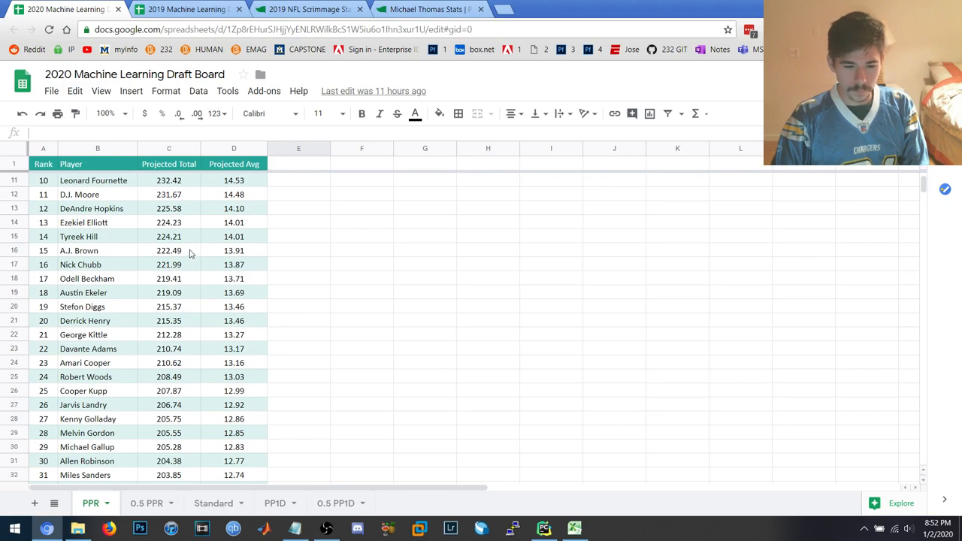
scroll("up", 3)
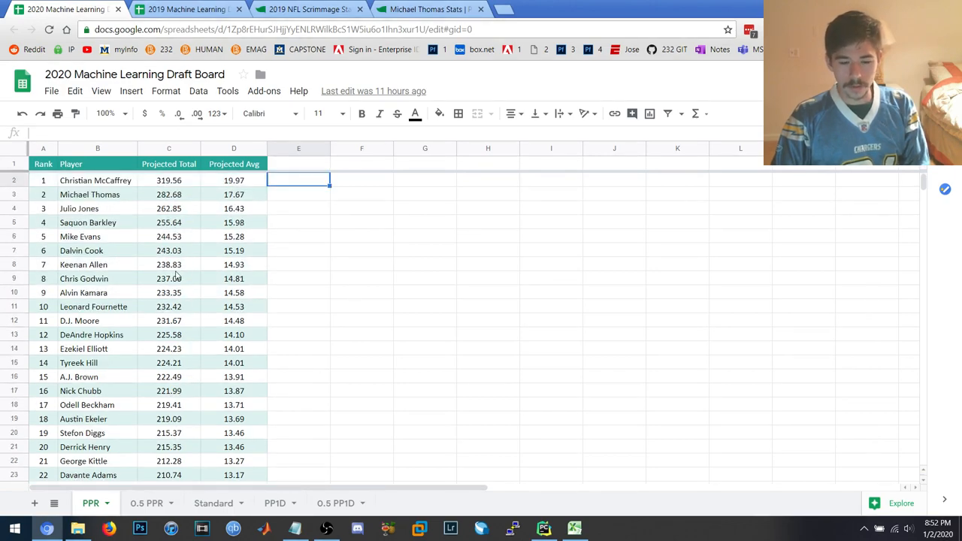
scroll("down", 3)
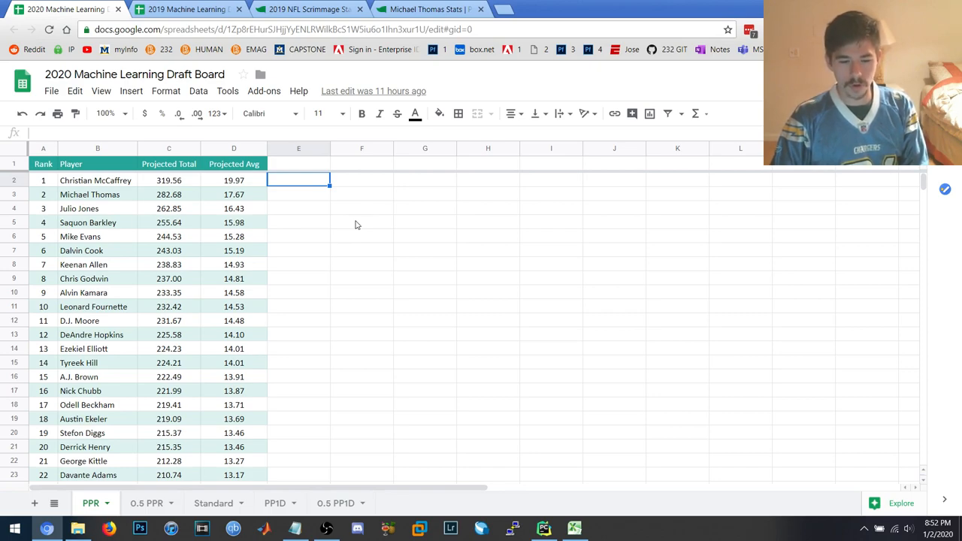
mouse_move(213, 282)
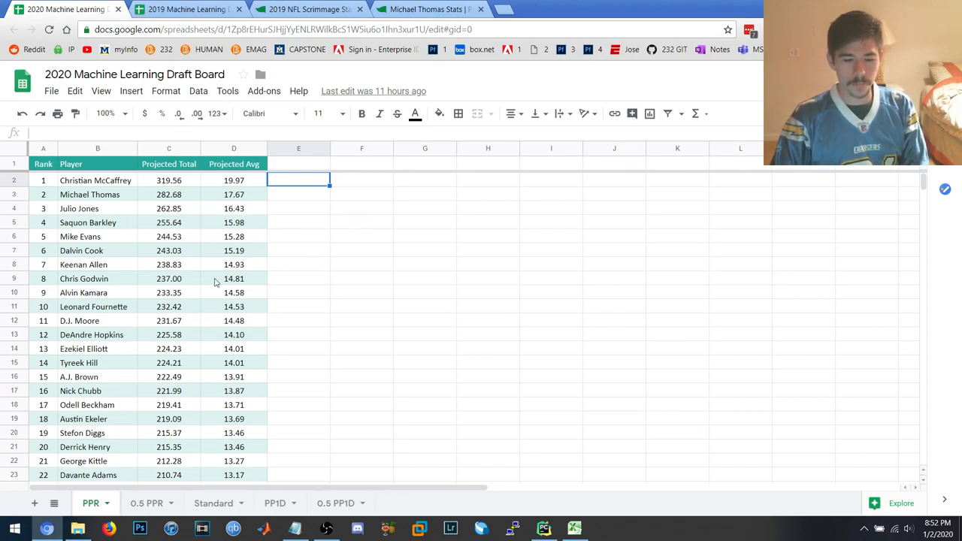
mouse_move(178, 203)
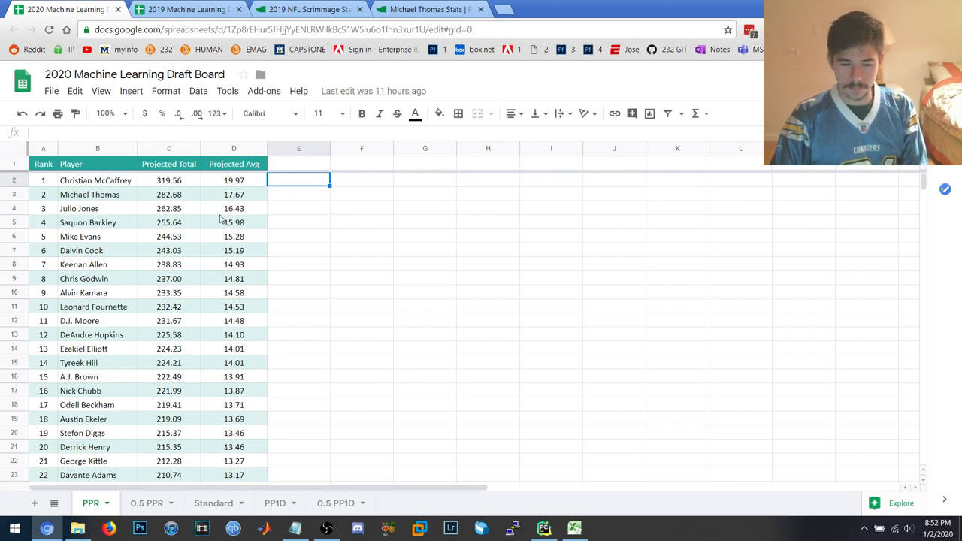
scroll("down", 3)
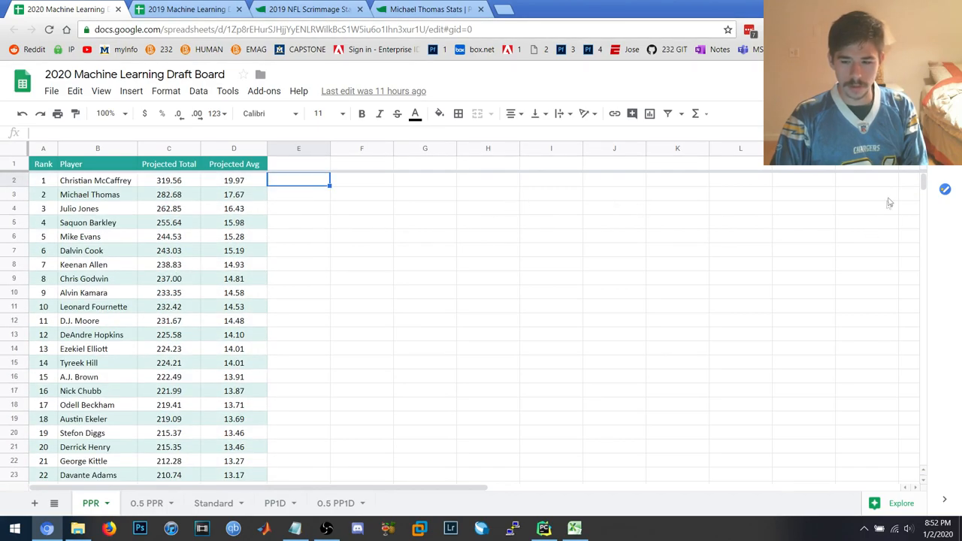
scroll("down", 3)
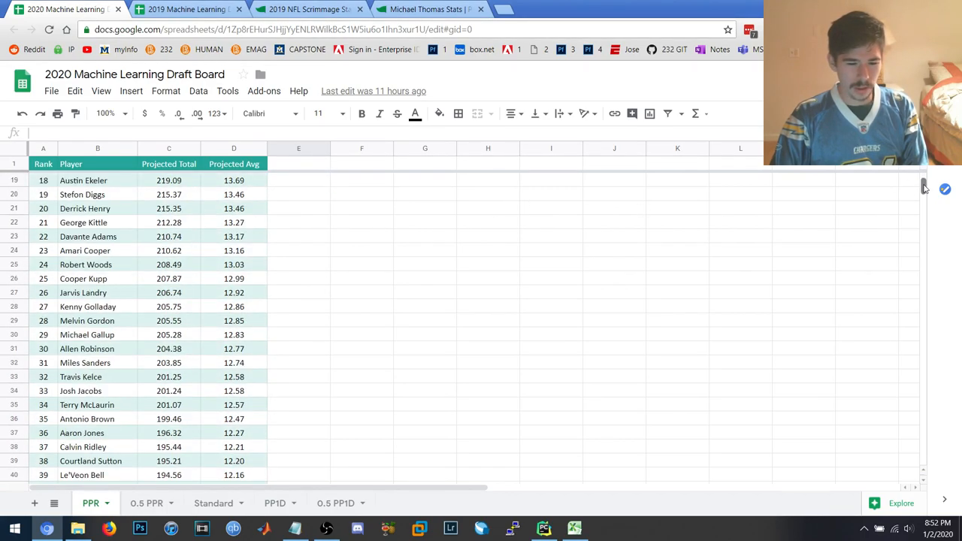
scroll("down", 3)
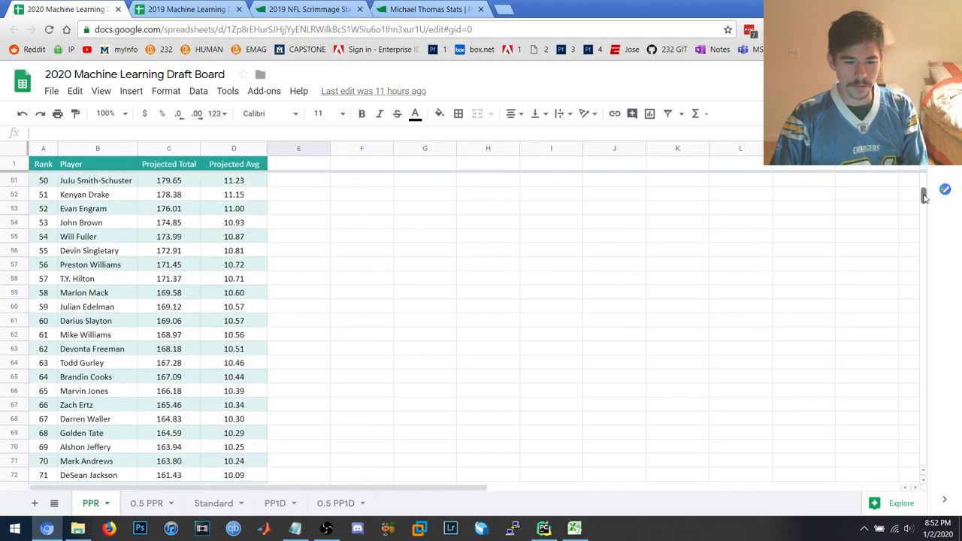
scroll("down", 3)
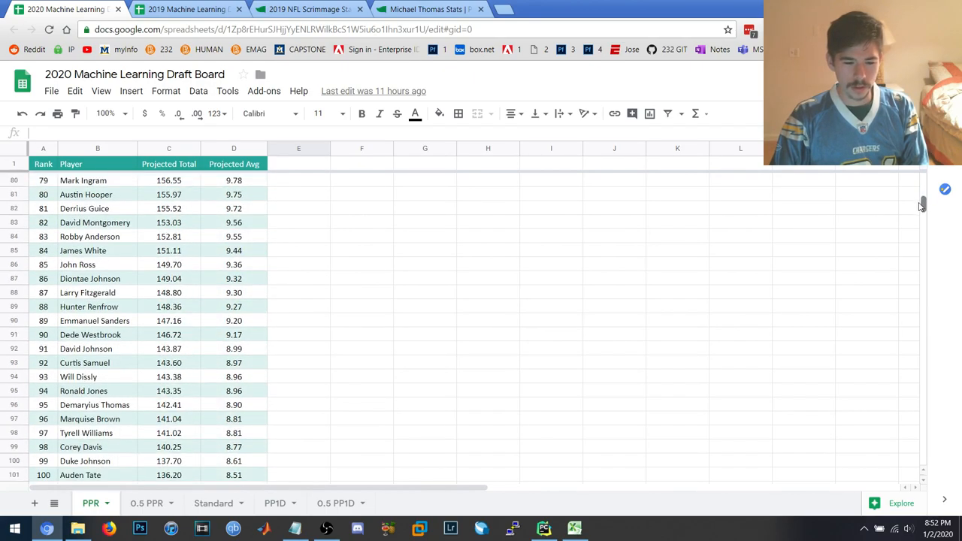
scroll("down", 3)
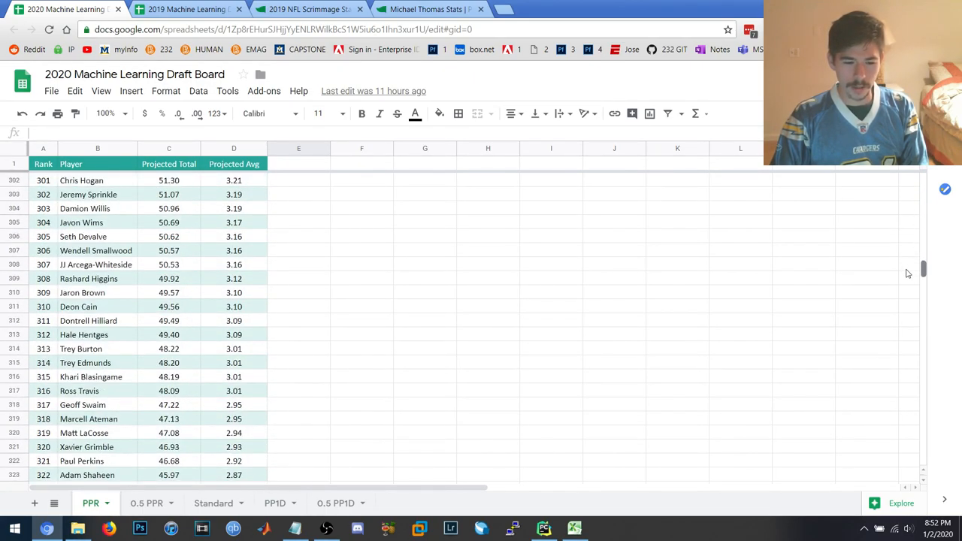
scroll("down", 3)
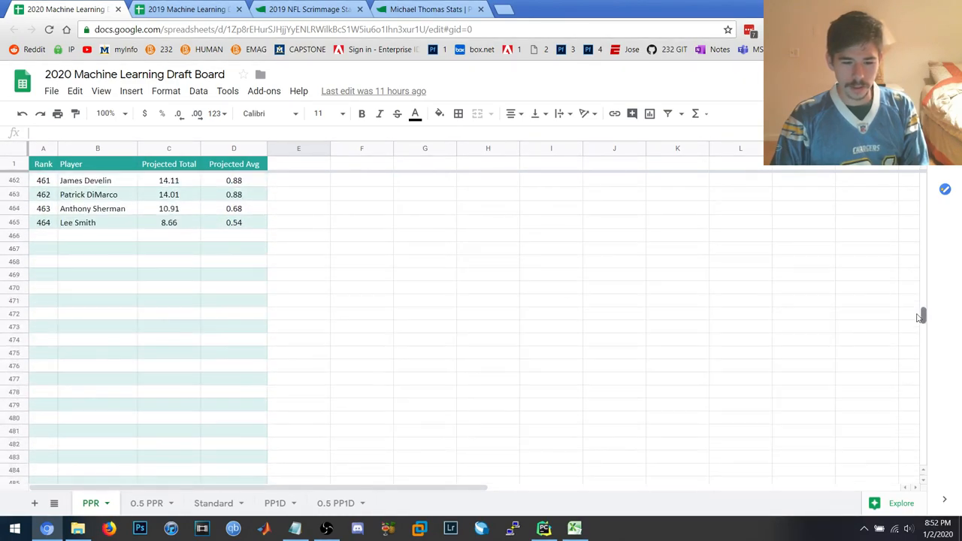
scroll("up", 3)
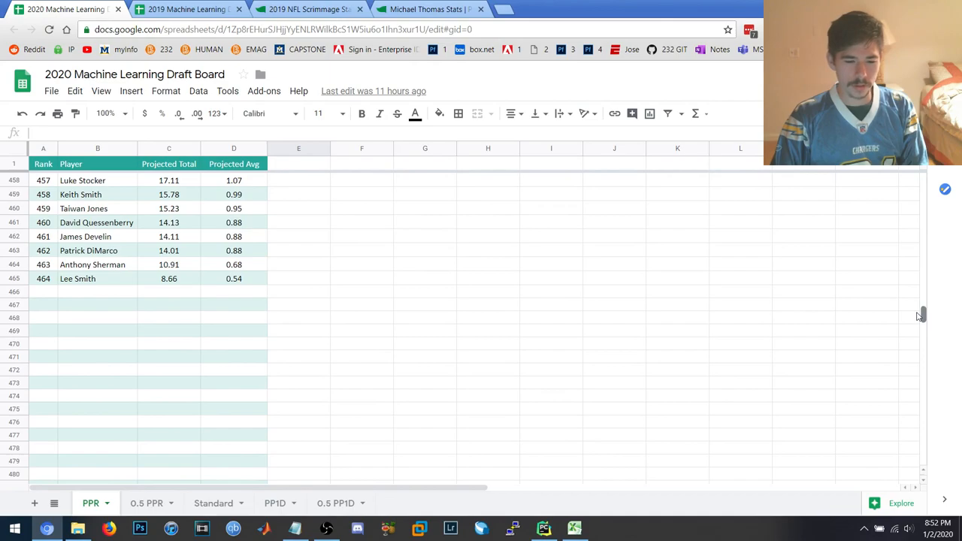
scroll("up", 3)
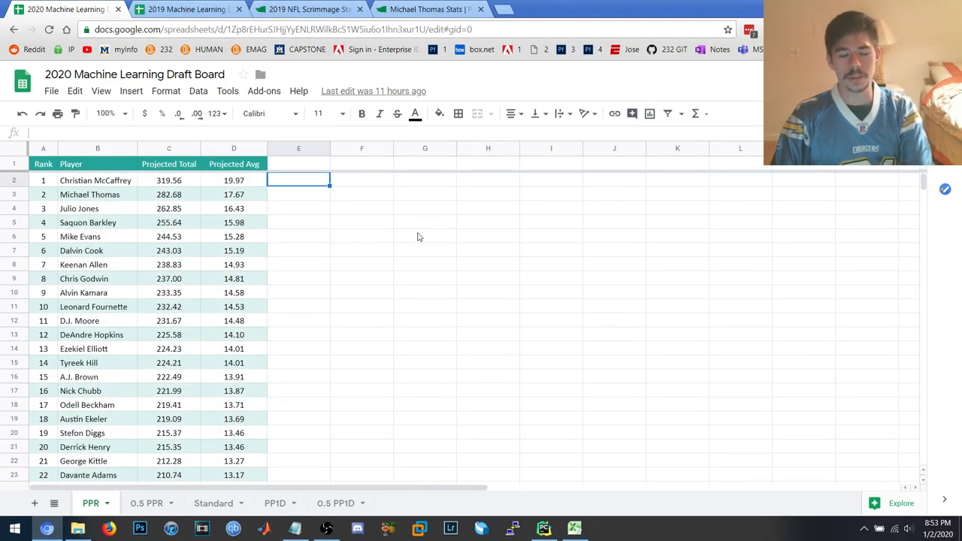
Sort the 2019 draft board Z→A by 2019 Proj and check the absolute and average error formulas.
left_click(187, 9)
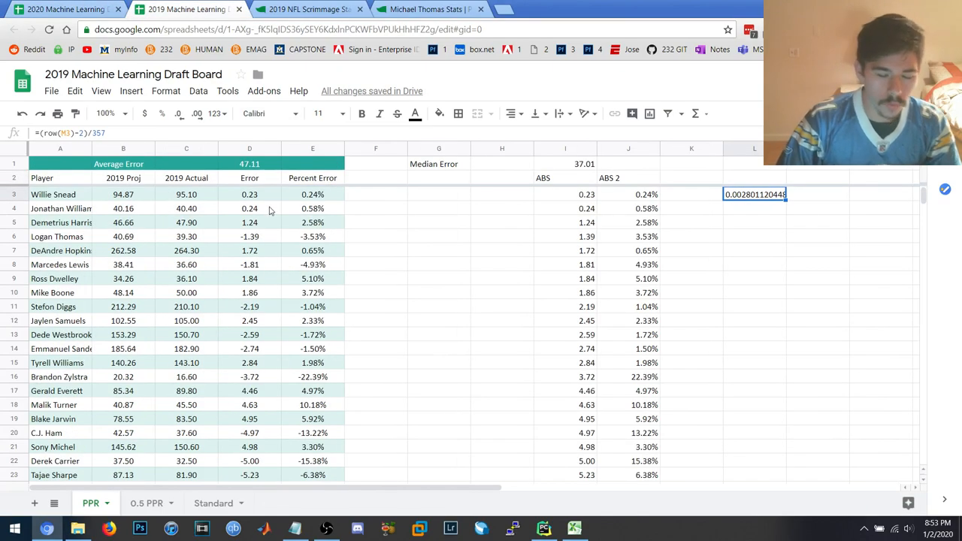
mouse_move(694, 229)
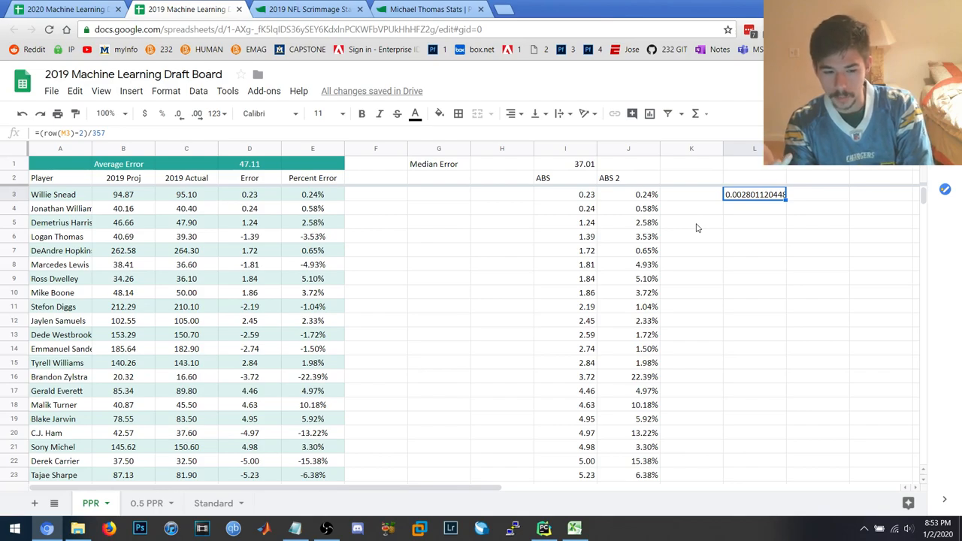
left_click(565, 236)
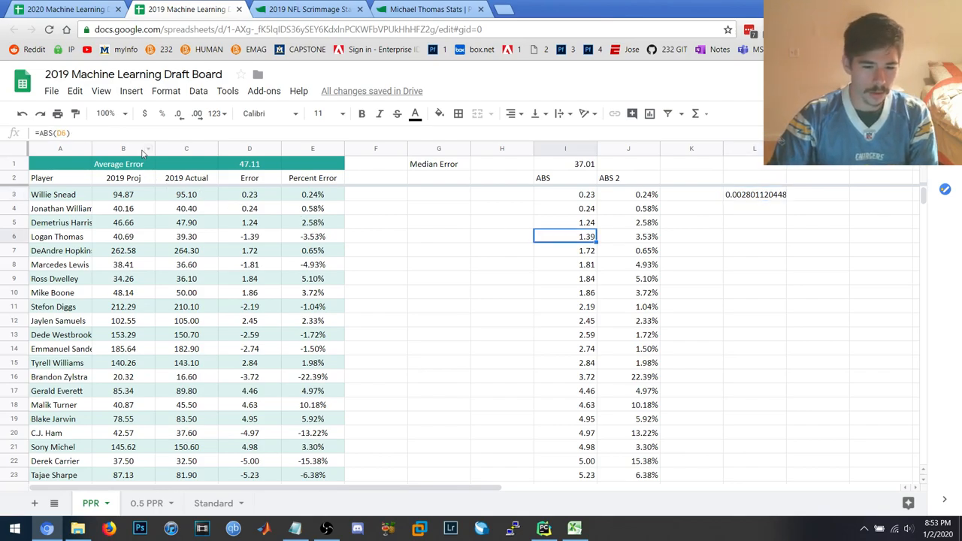
right_click(124, 149)
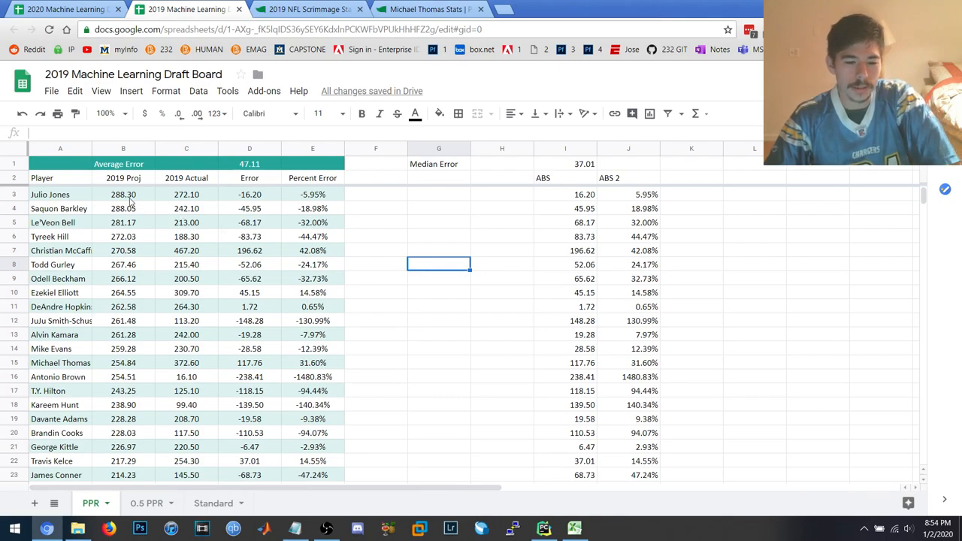
mouse_move(148, 198)
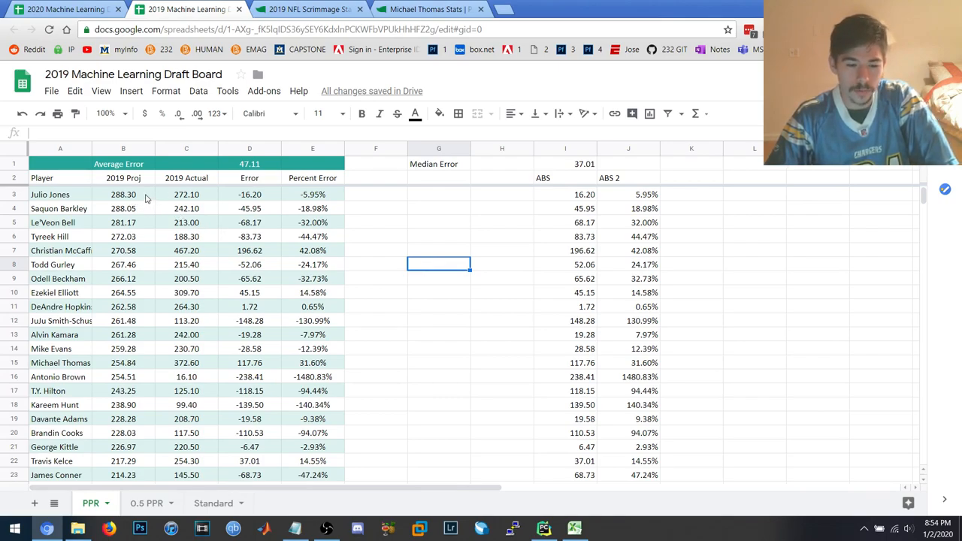
mouse_move(147, 207)
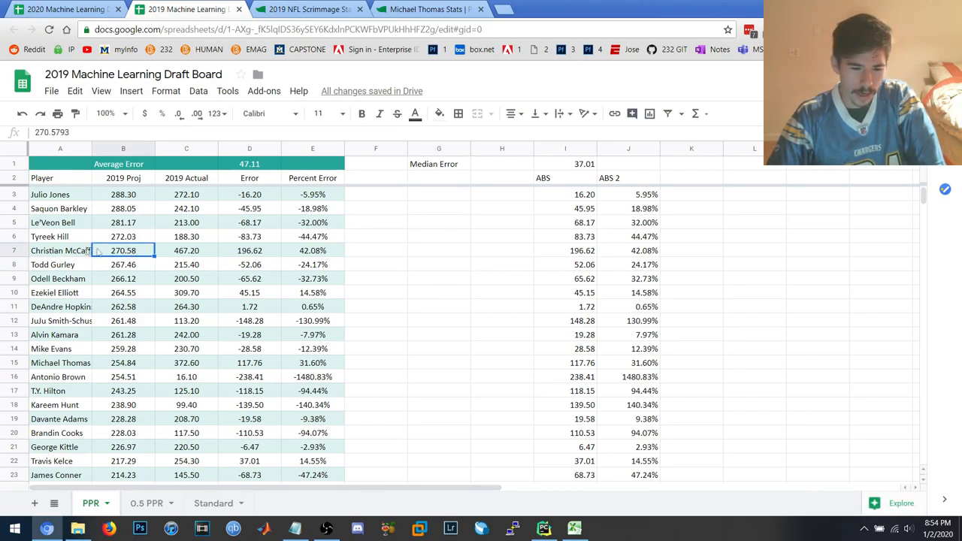
mouse_move(128, 242)
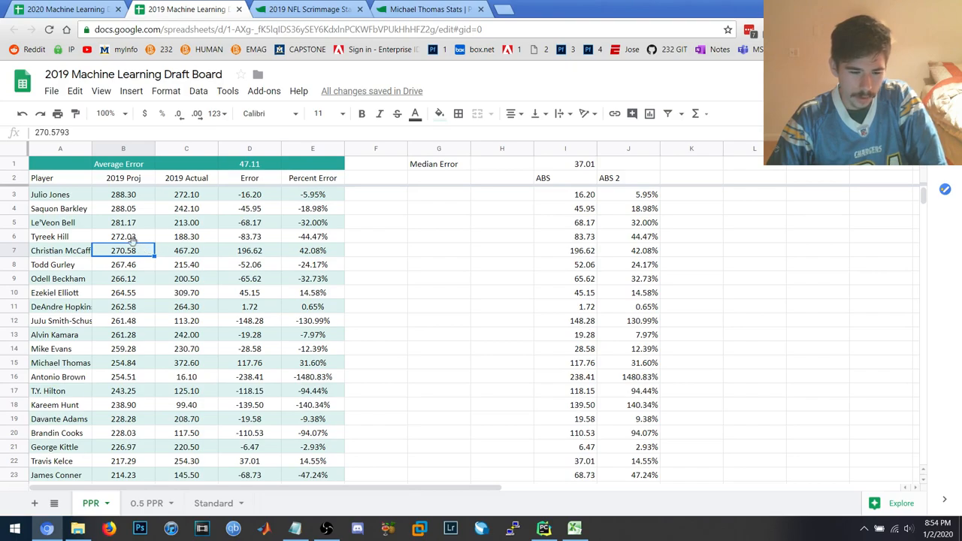
mouse_move(133, 298)
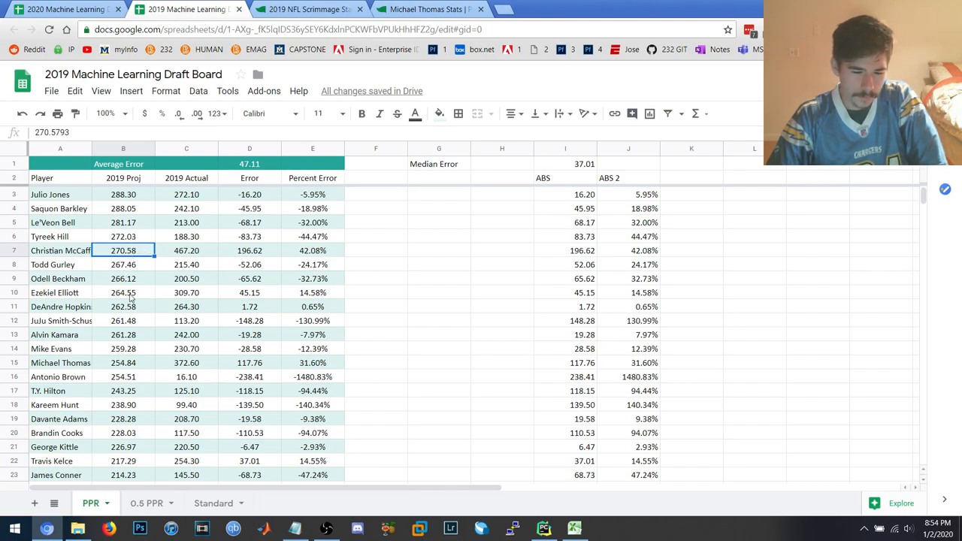
mouse_move(370, 220)
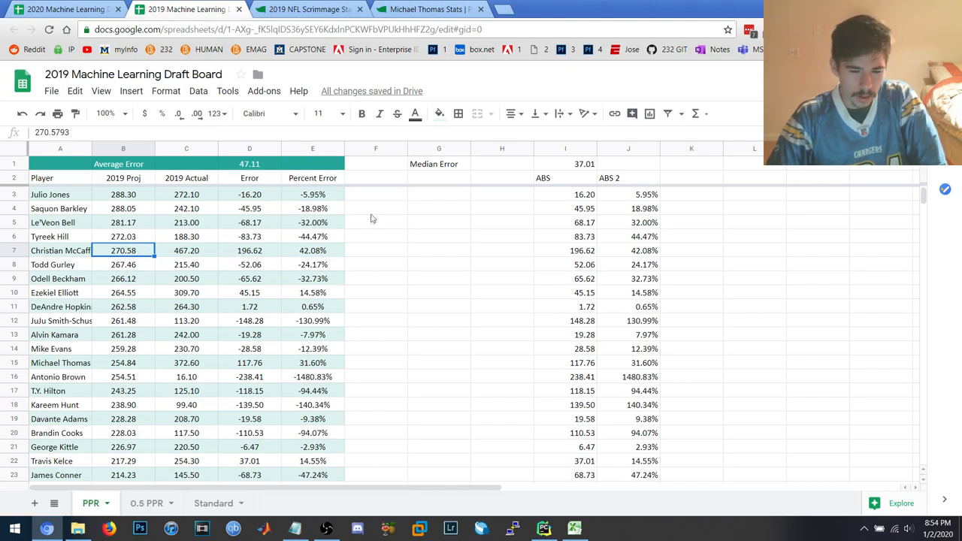
left_click(376, 194)
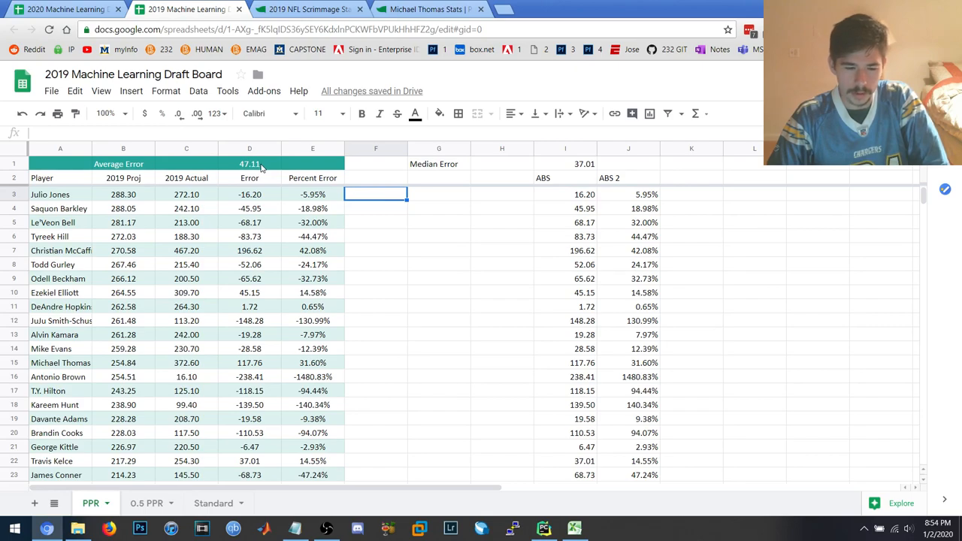
left_click(250, 164)
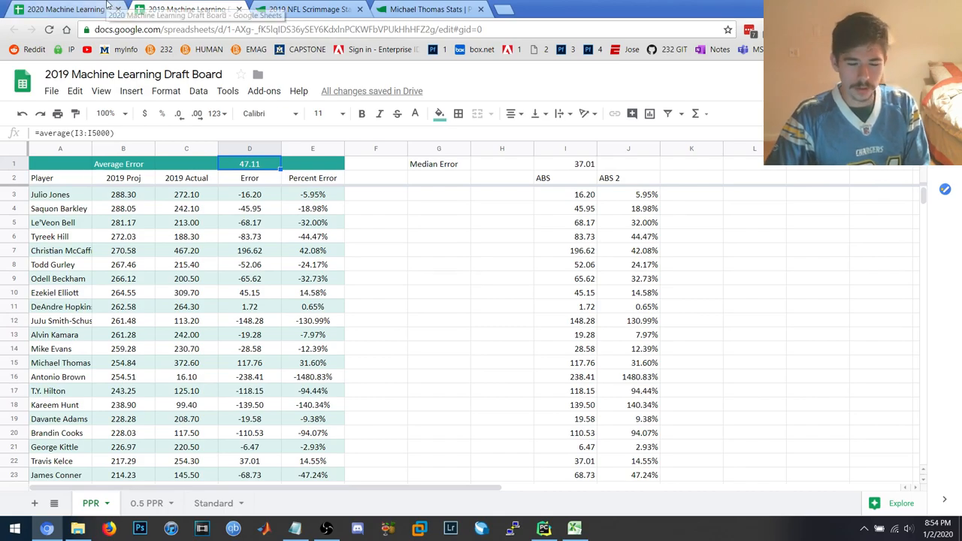
left_click(63, 9)
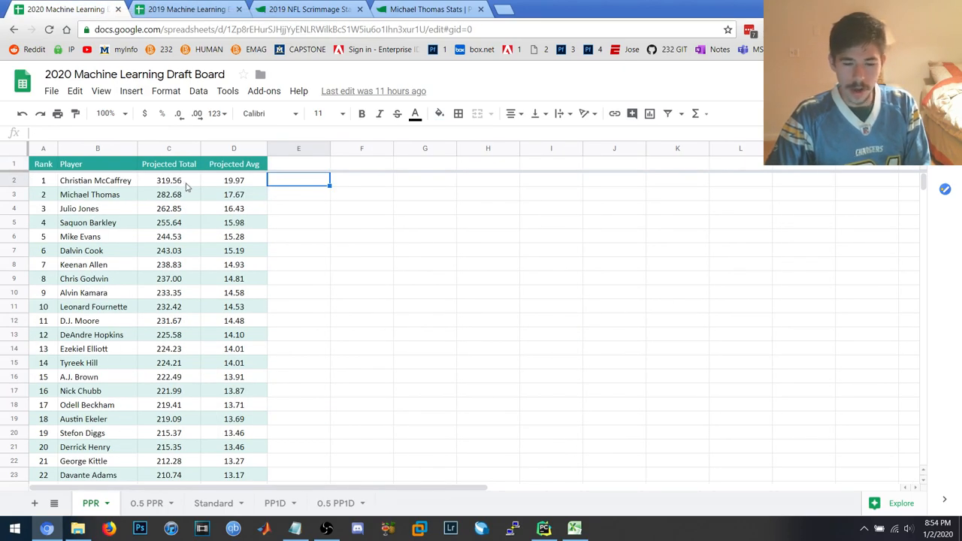
left_click(168, 180)
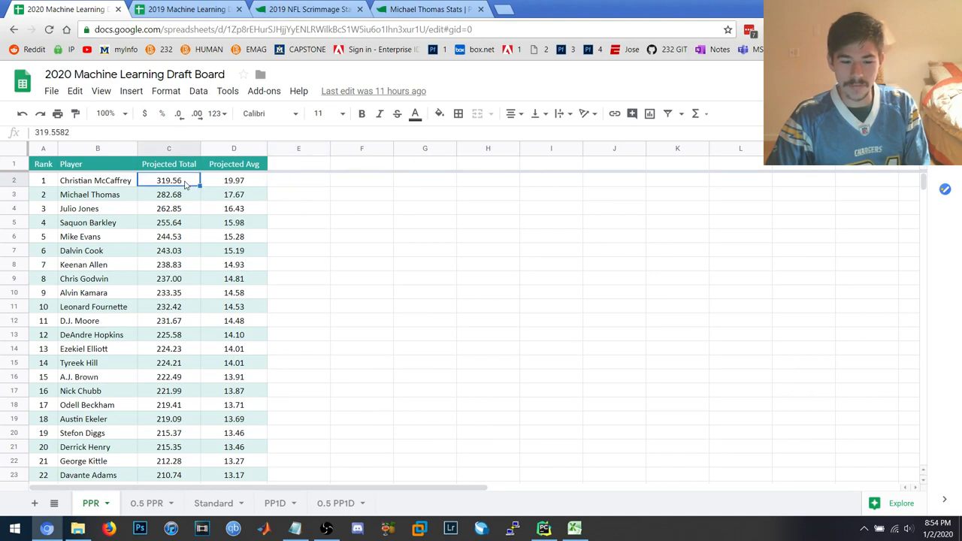
left_click(168, 194)
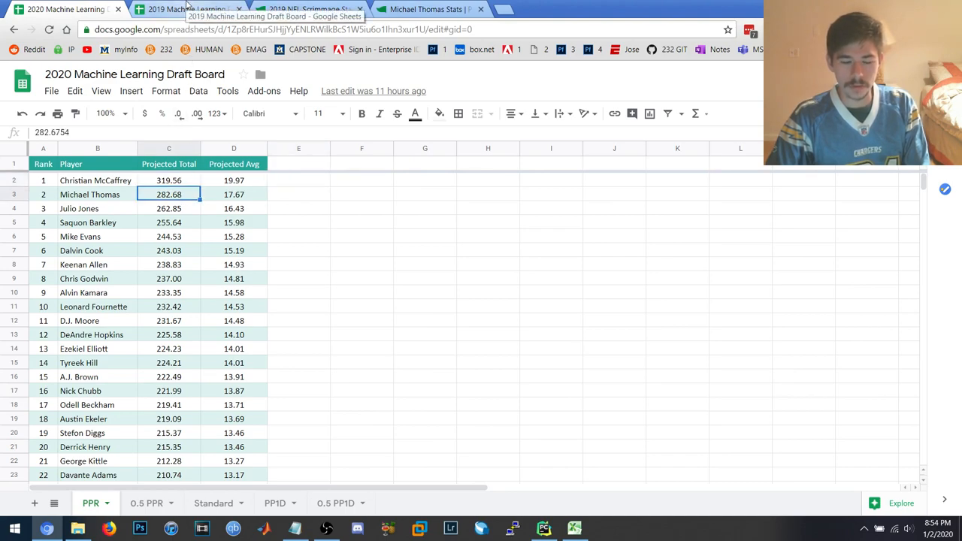
left_click(183, 9)
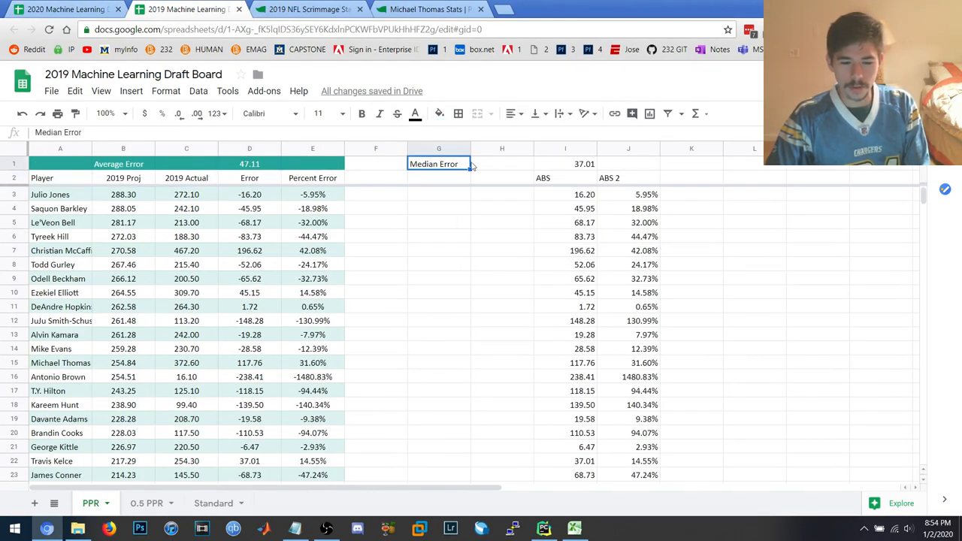
left_click(565, 164)
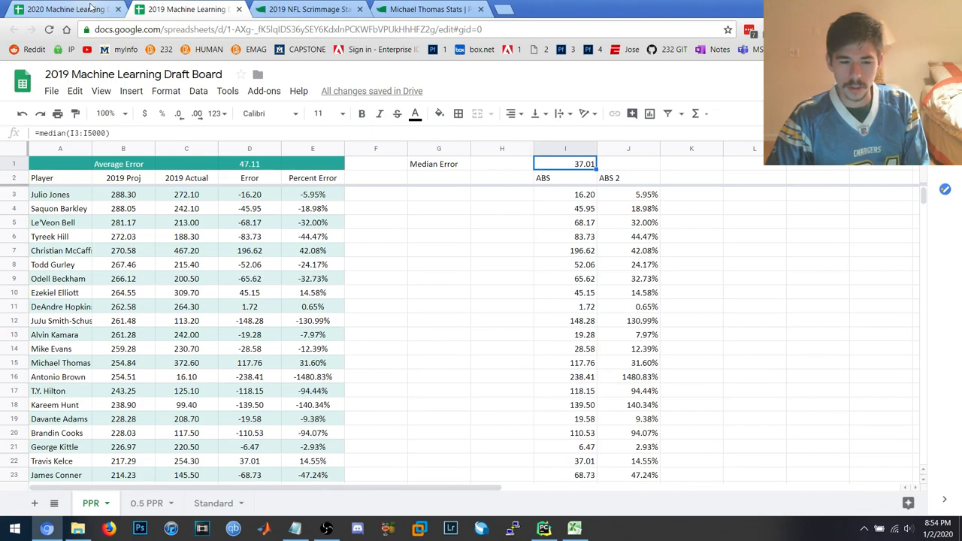
left_click(63, 9)
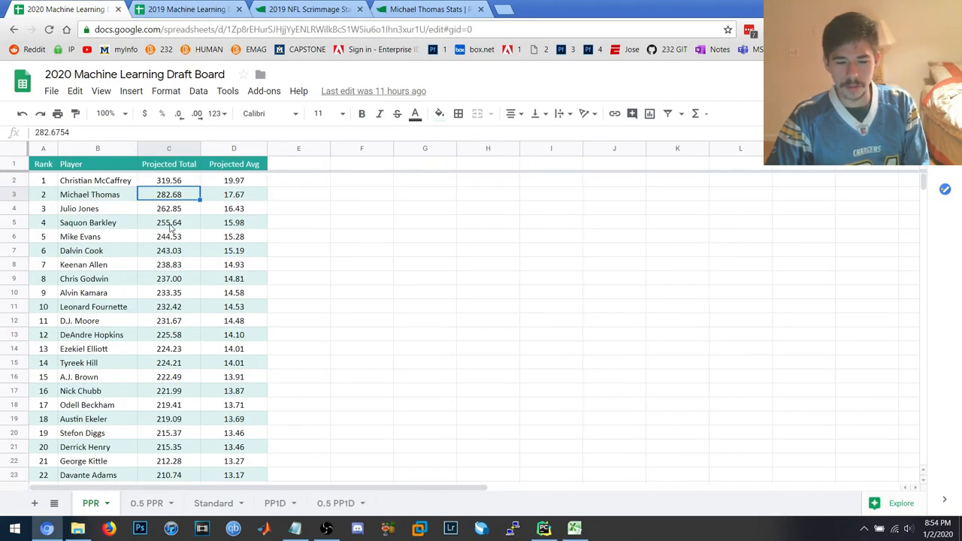
left_click(186, 9)
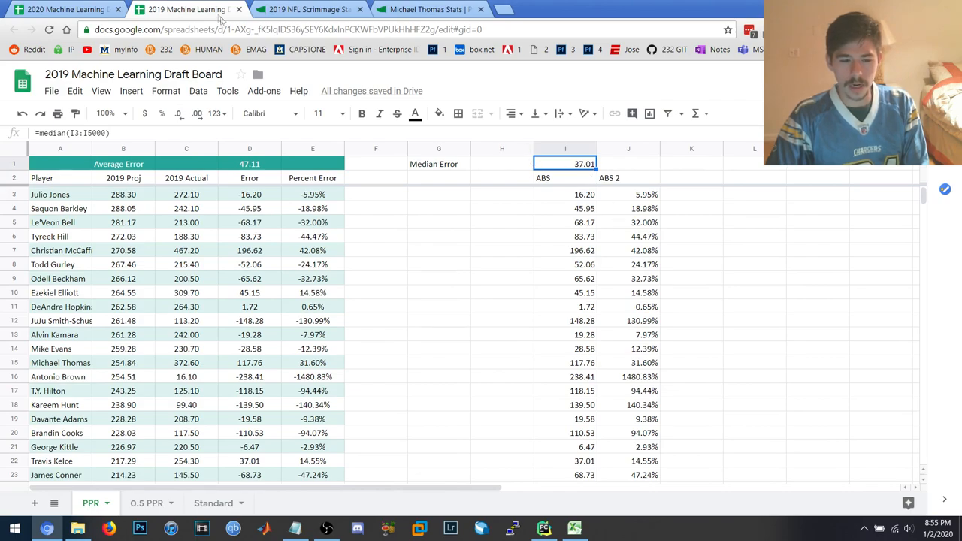
left_click(63, 9)
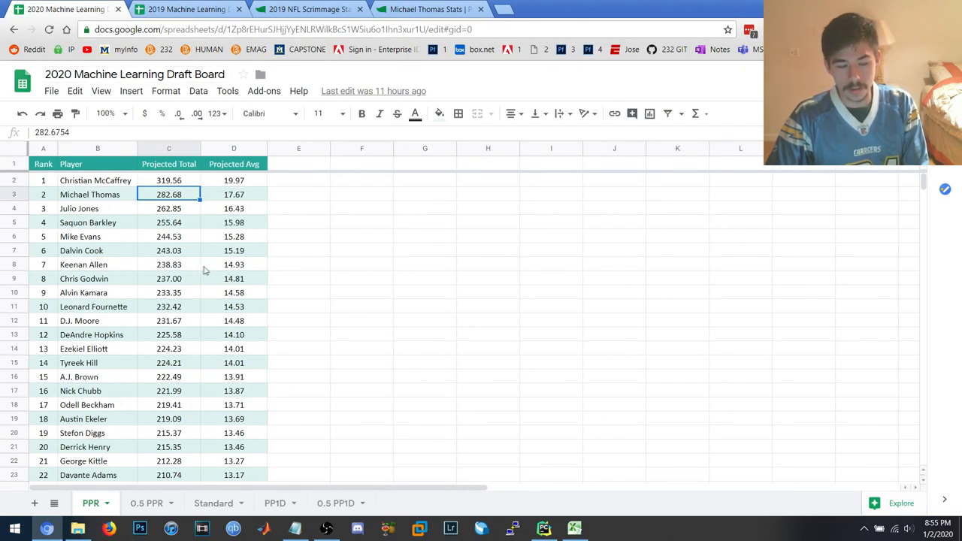
mouse_move(198, 258)
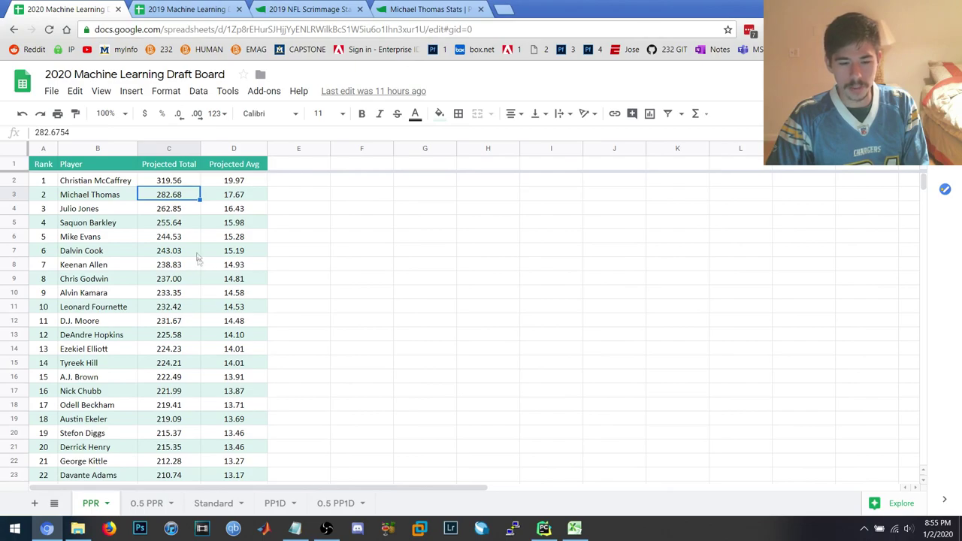
left_click(186, 9)
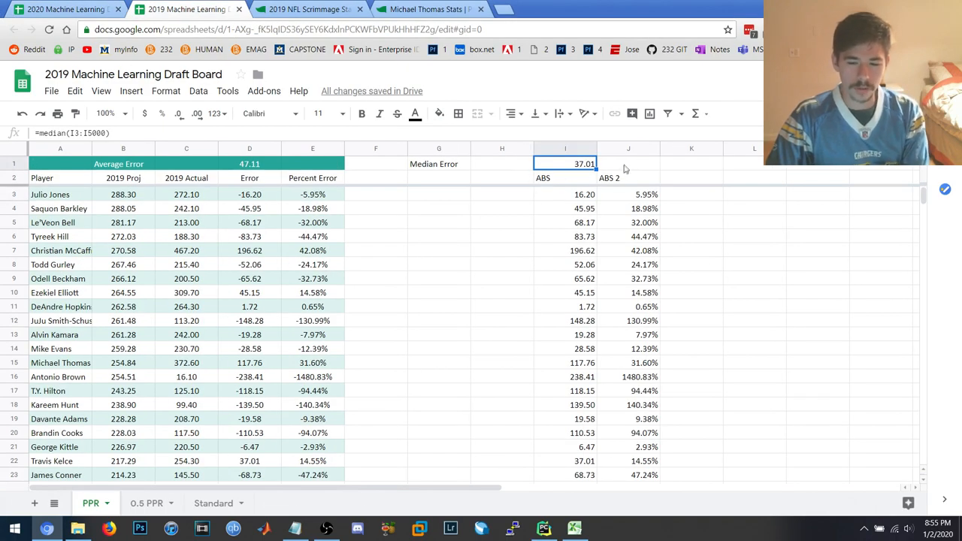
Sort the 2019 board A→Z by the ABS 2 percent-error column and review the sorted rows.
right_click(628, 149)
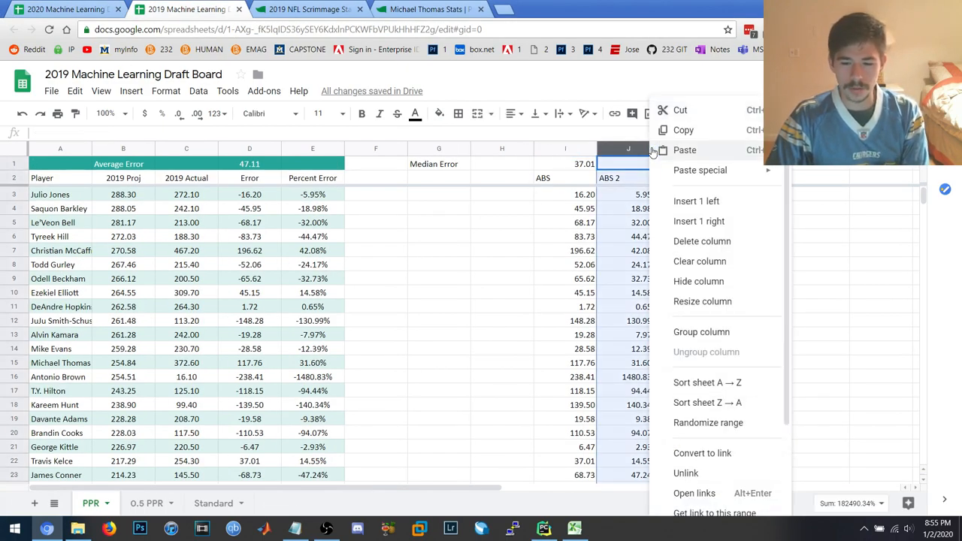
left_click(707, 383)
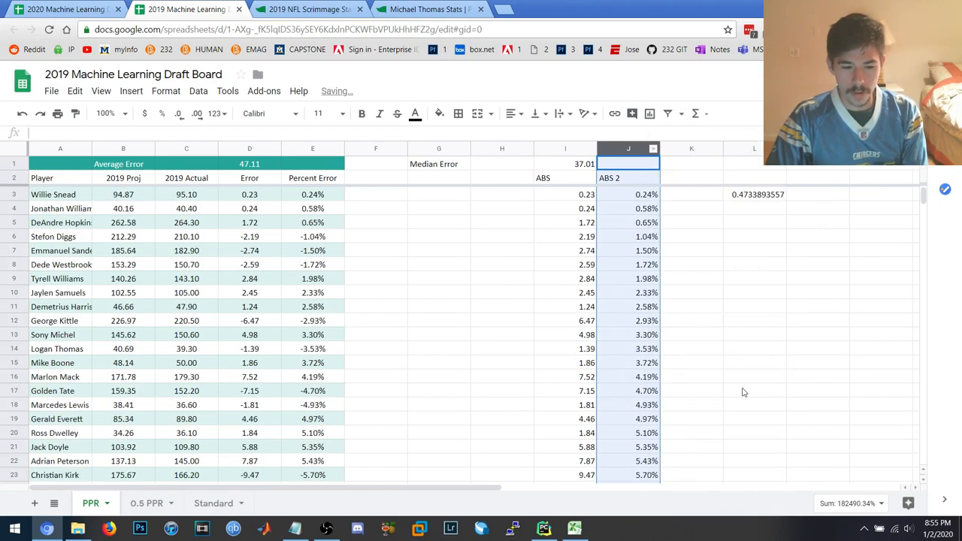
left_click(376, 207)
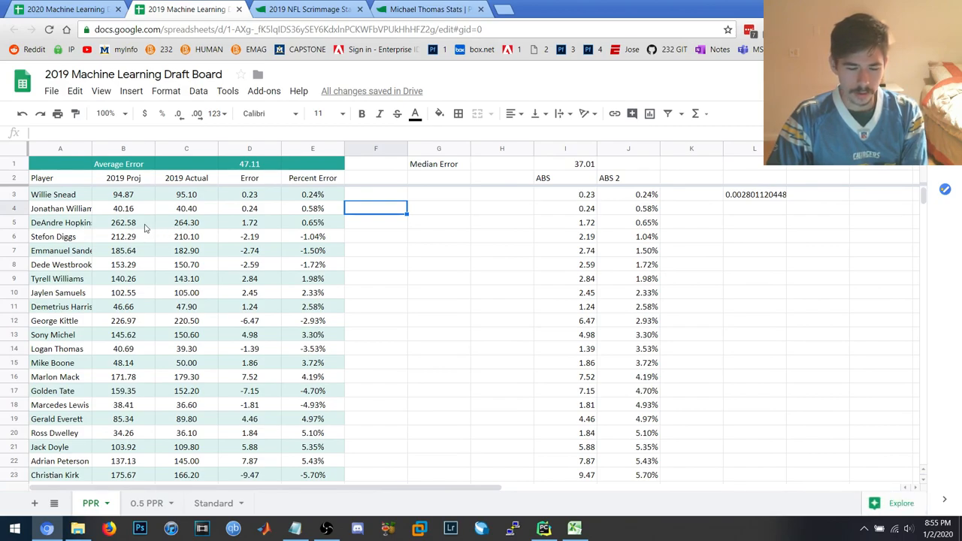
mouse_move(304, 289)
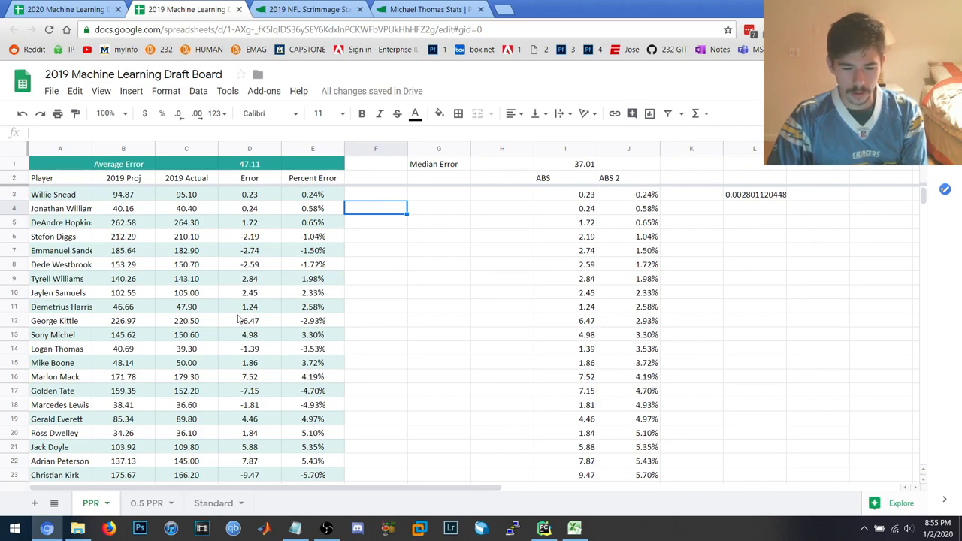
scroll("down", 3)
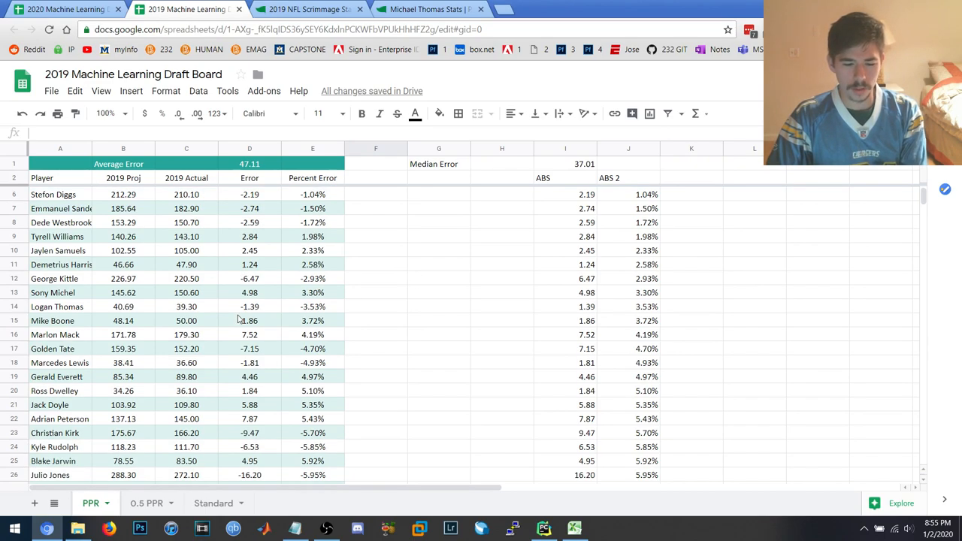
scroll("down", 3)
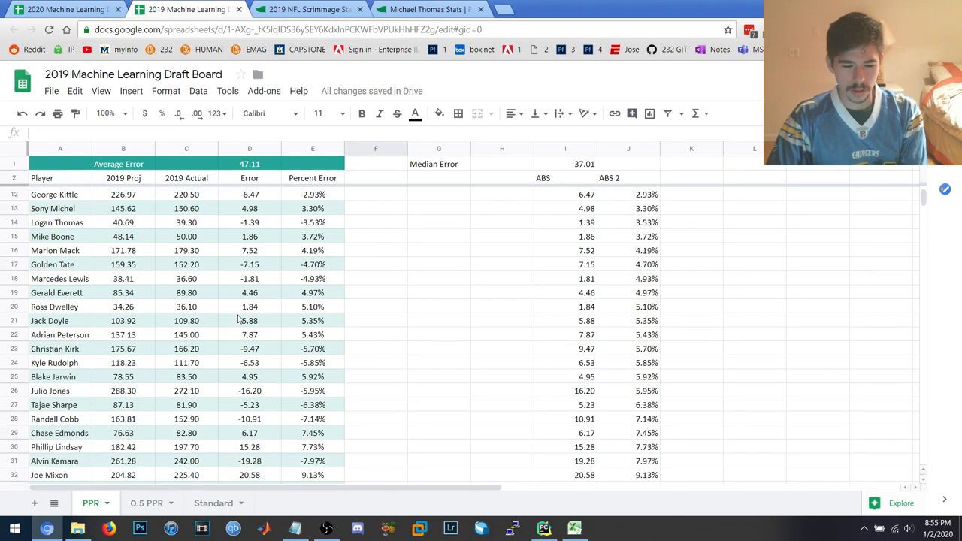
scroll("down", 3)
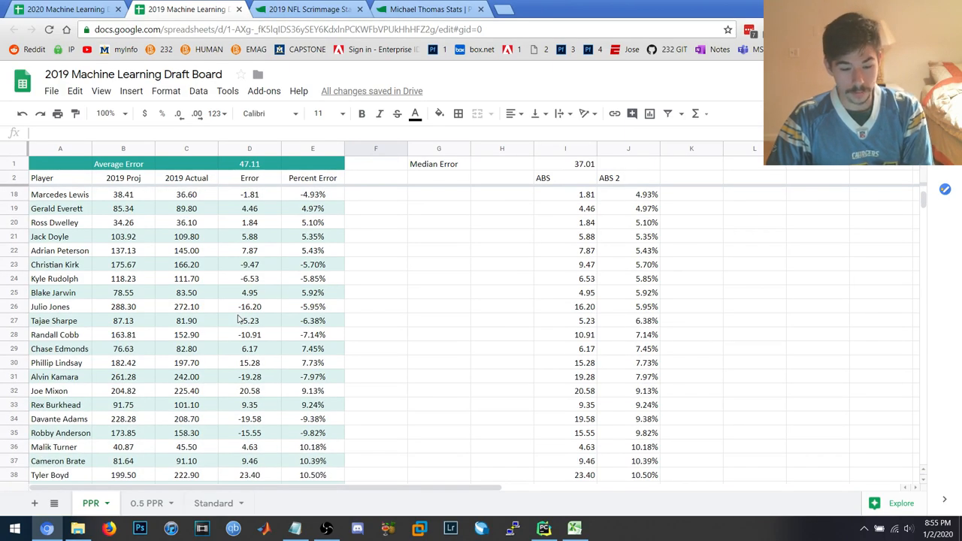
scroll("down", 3)
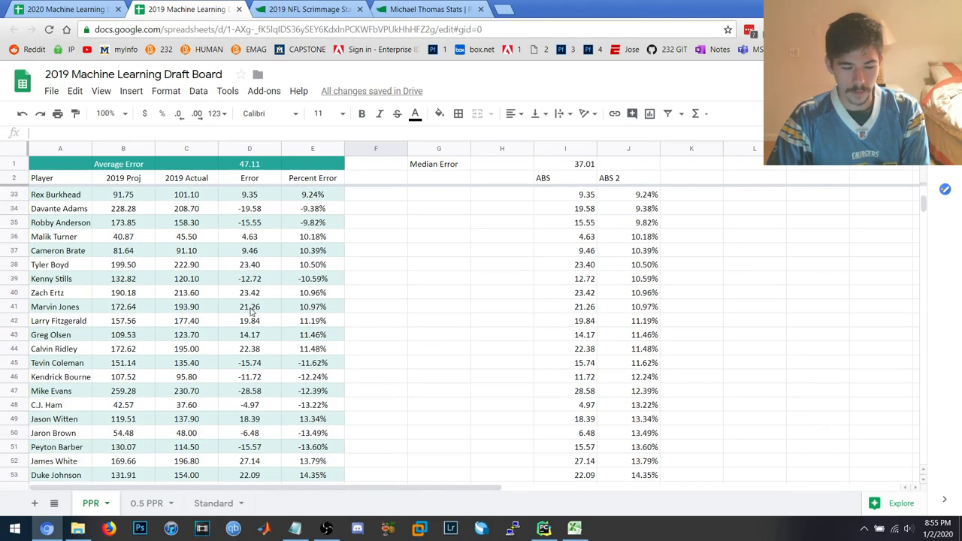